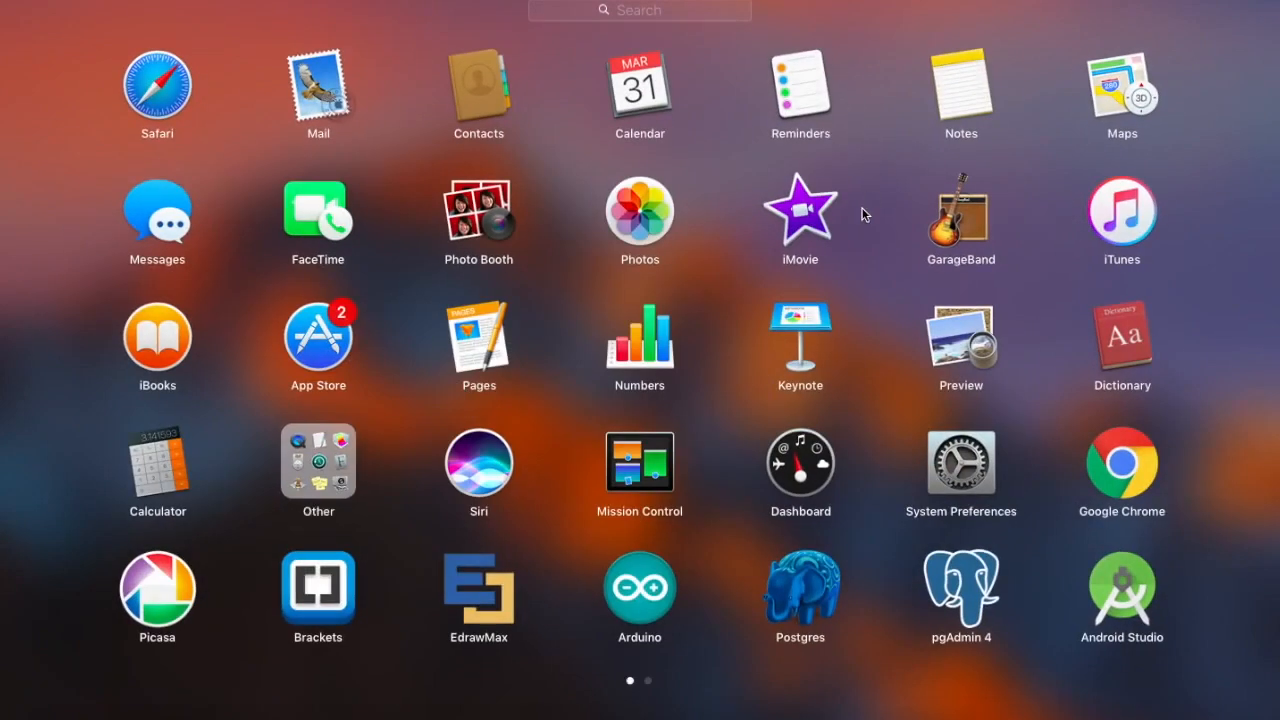
- Launch Terminal from Launchpad's Other folder
click(318, 460)
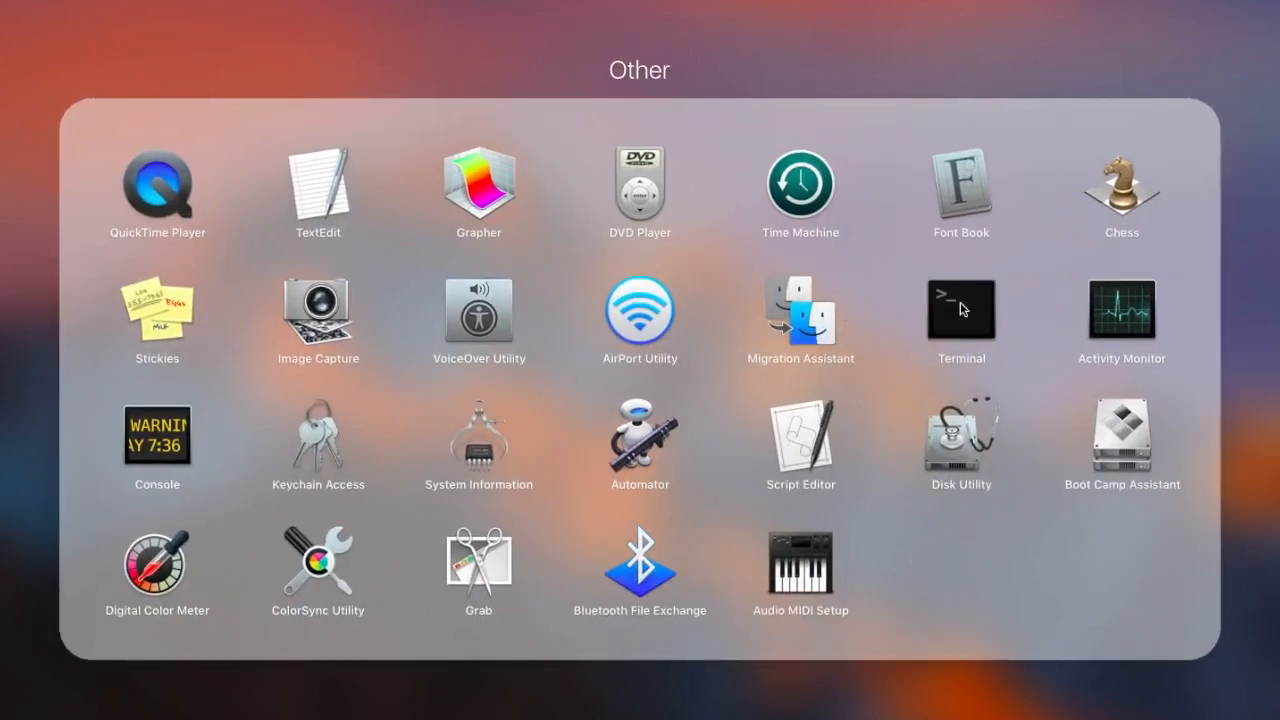
double_click(960, 310)
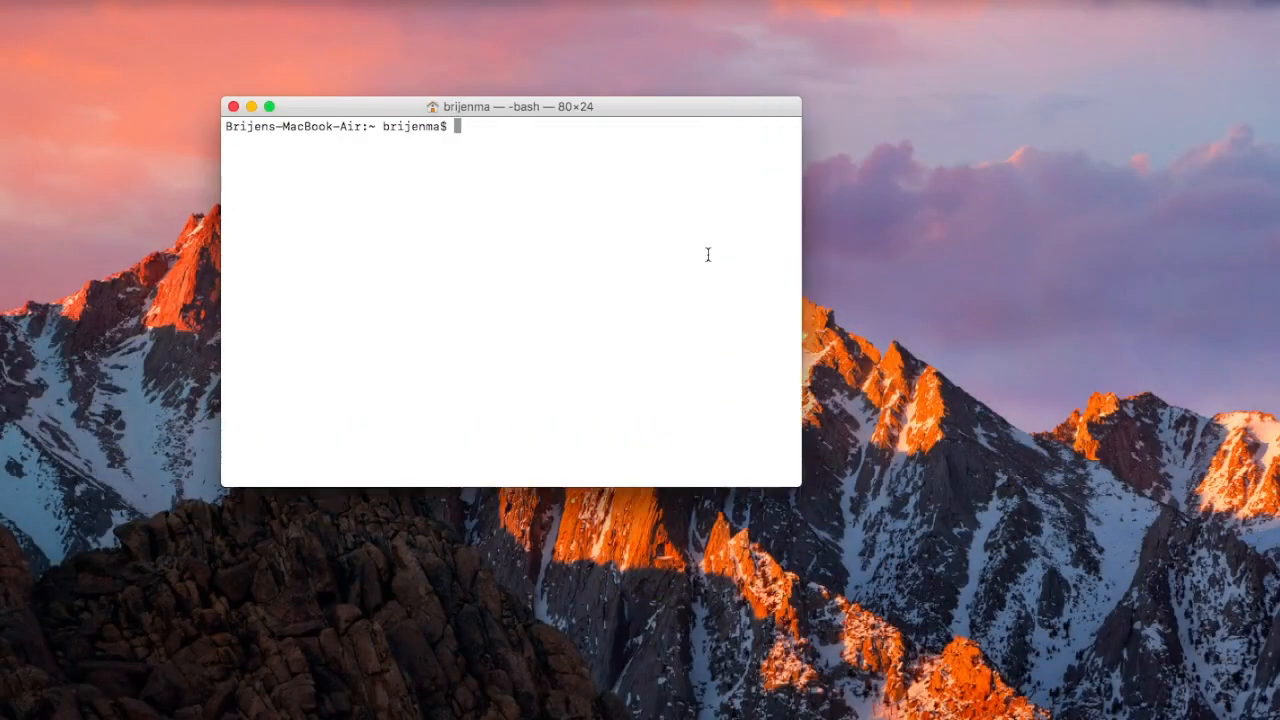
- Log in to the MySQL monitor with mysql -u root -p and the root password
text(mysql -)
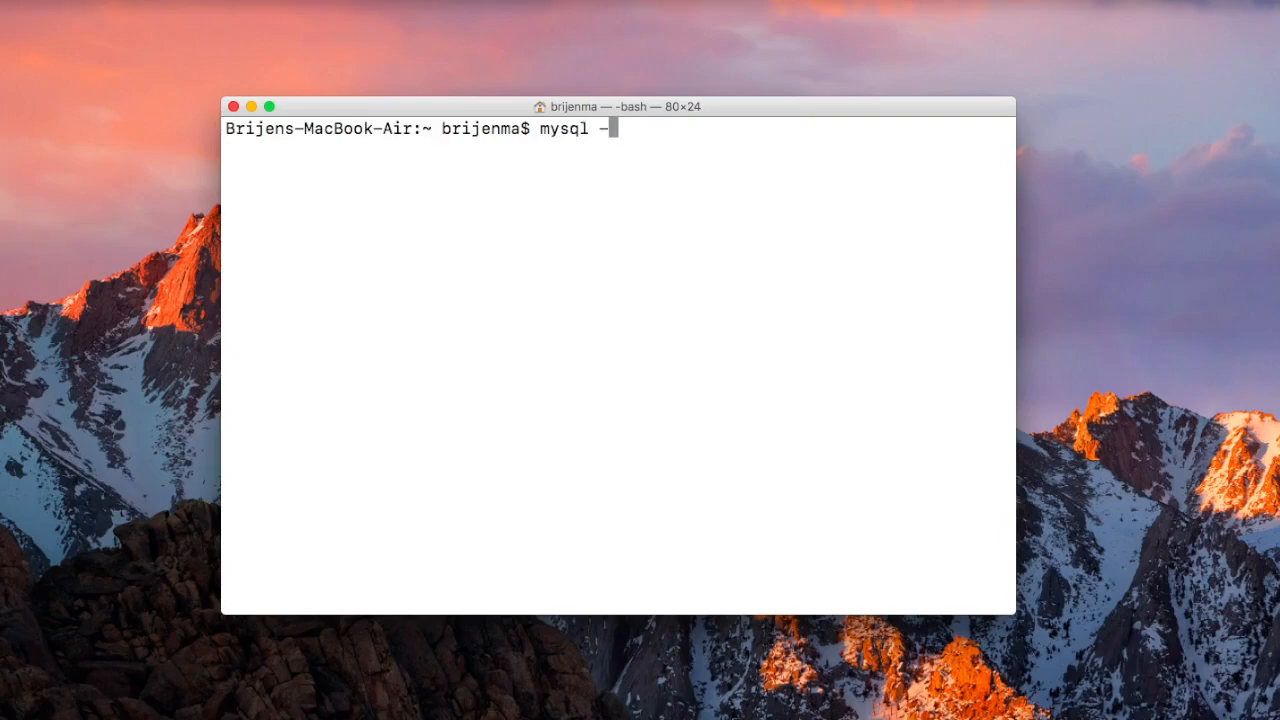
text(u root -p)
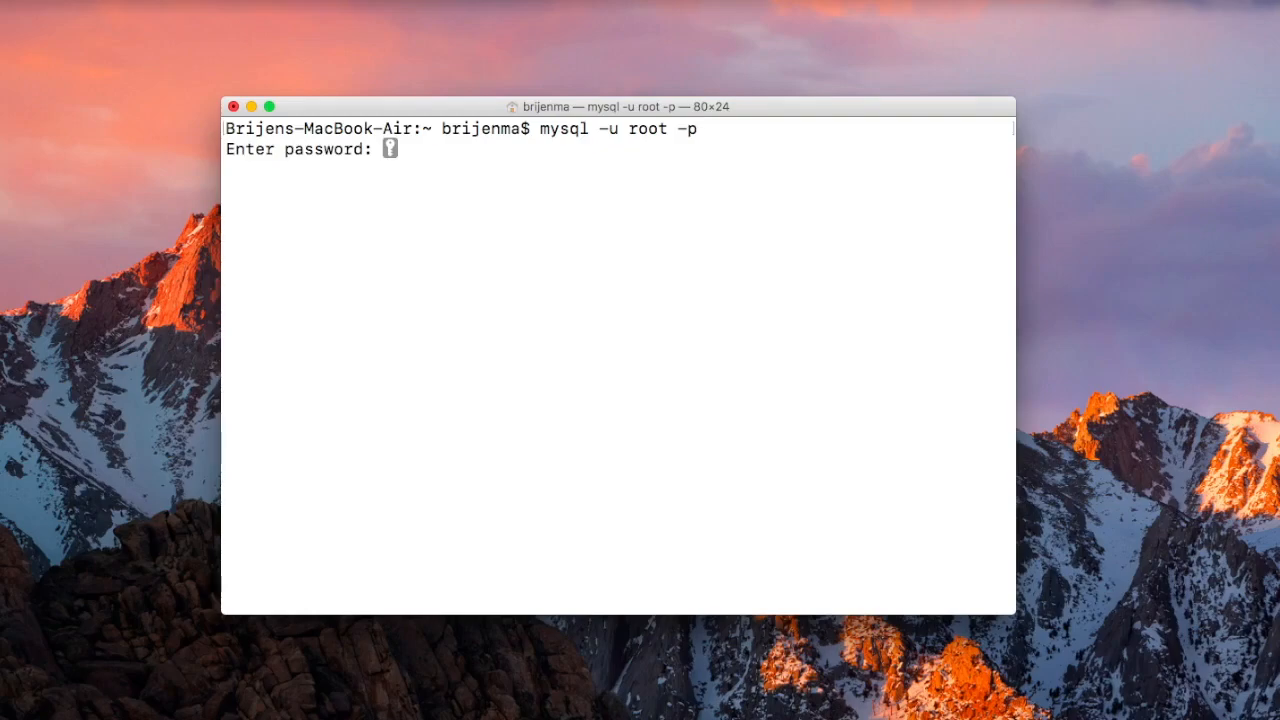
key(enter)
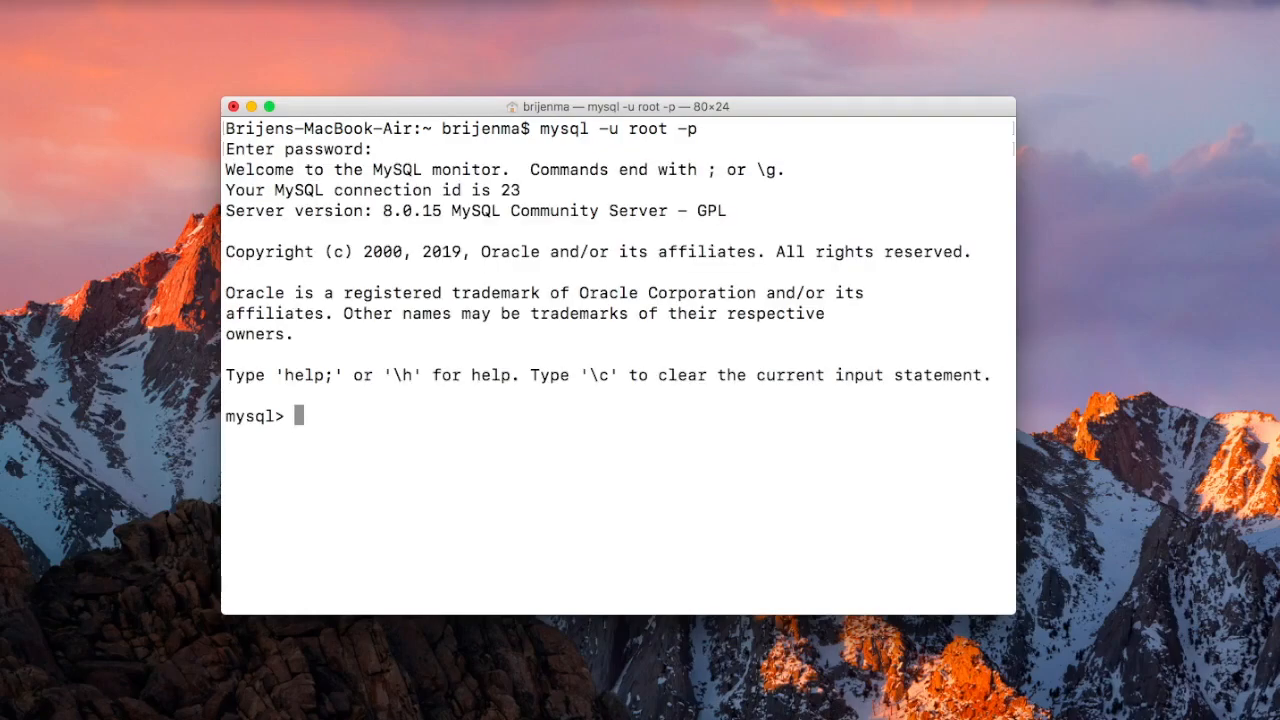
- Run show databases; and switch to the DataTest database with use DataTest
text(show d)
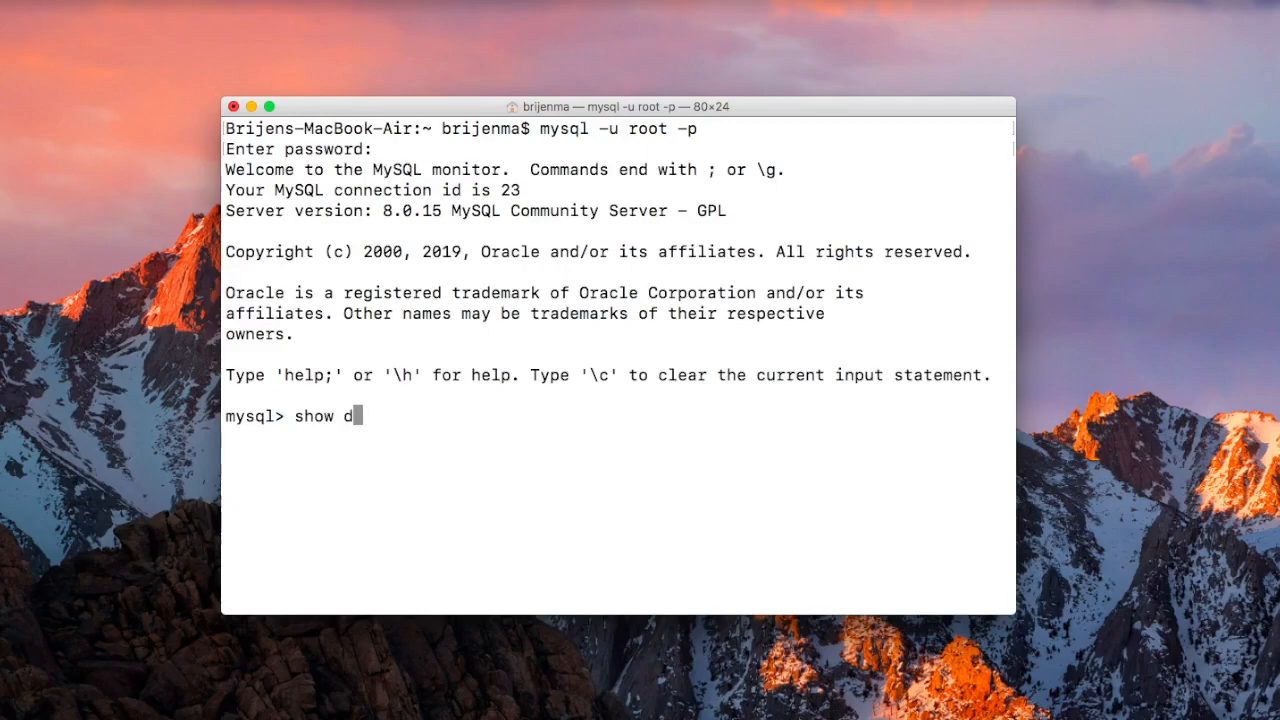
text(atabases;)
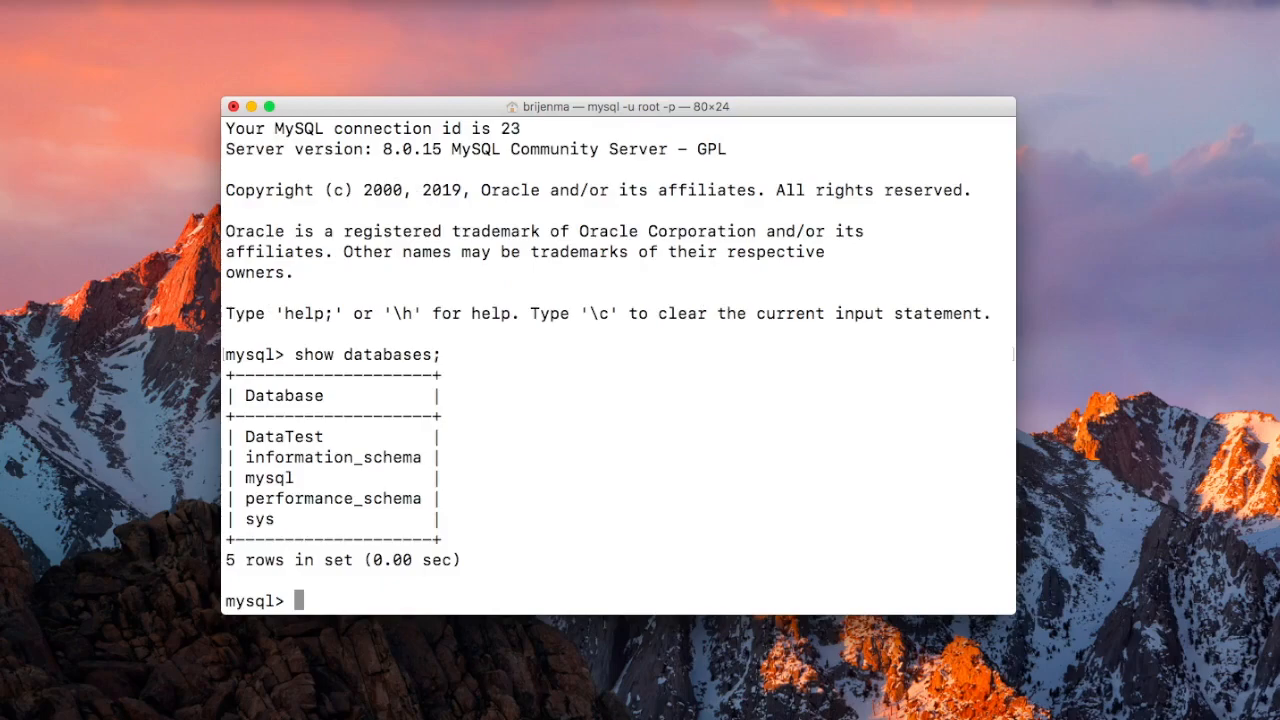
double_click(283, 436)
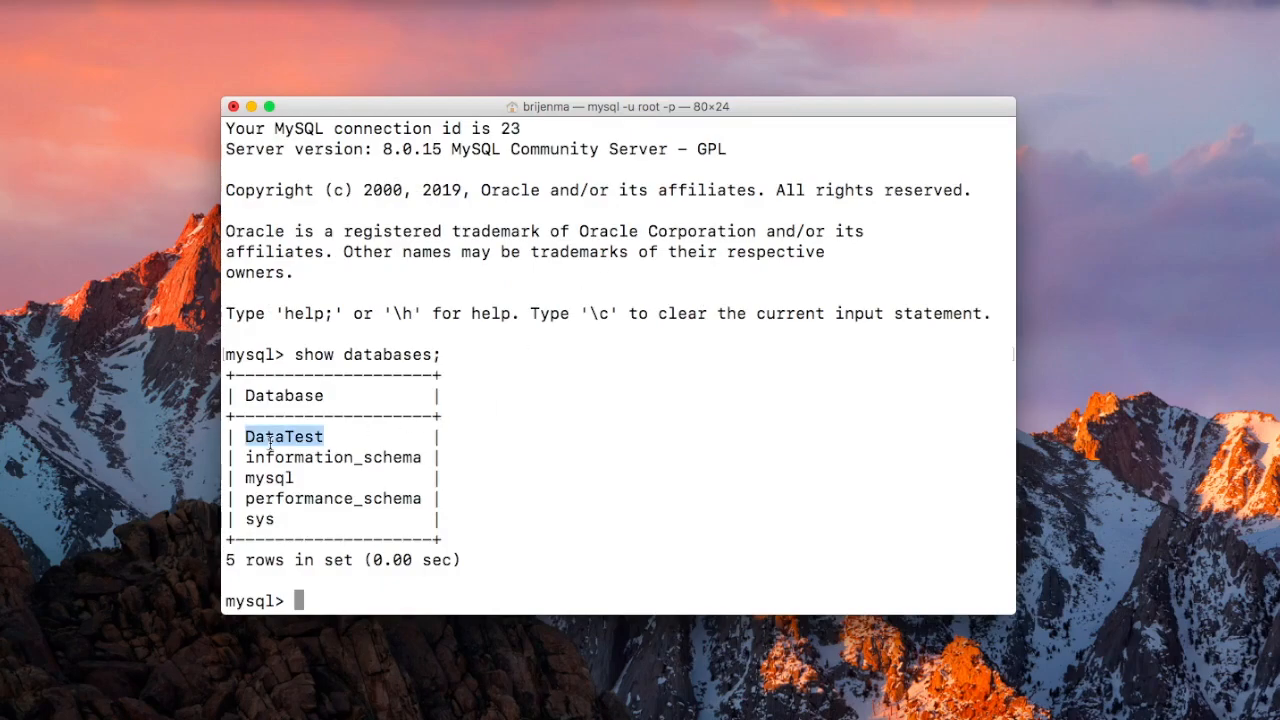
text(u)
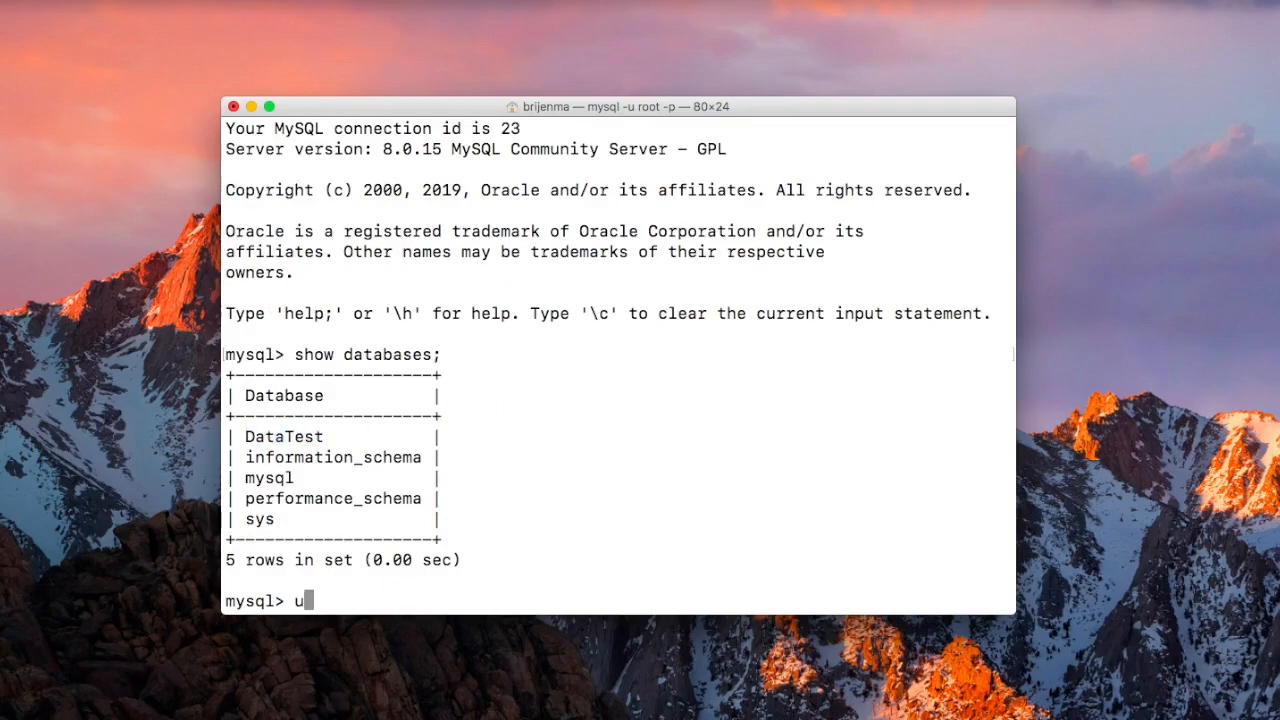
text(se D)
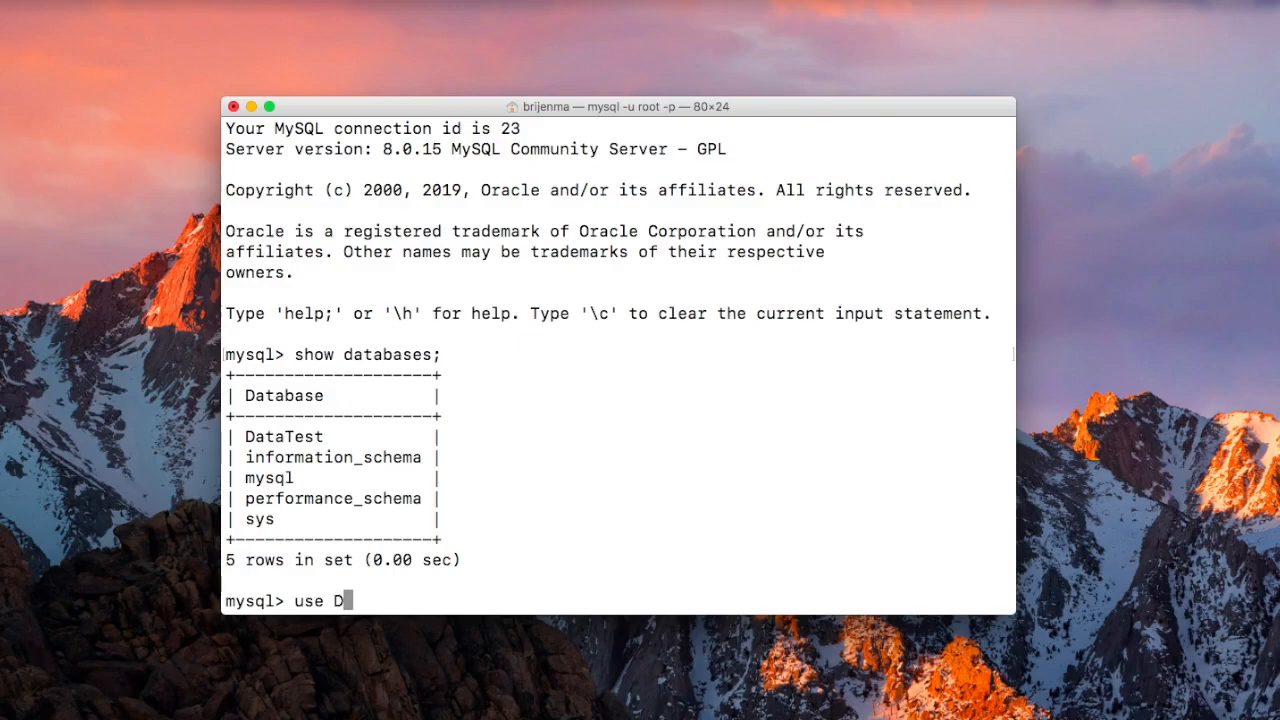
text(ataTest;)
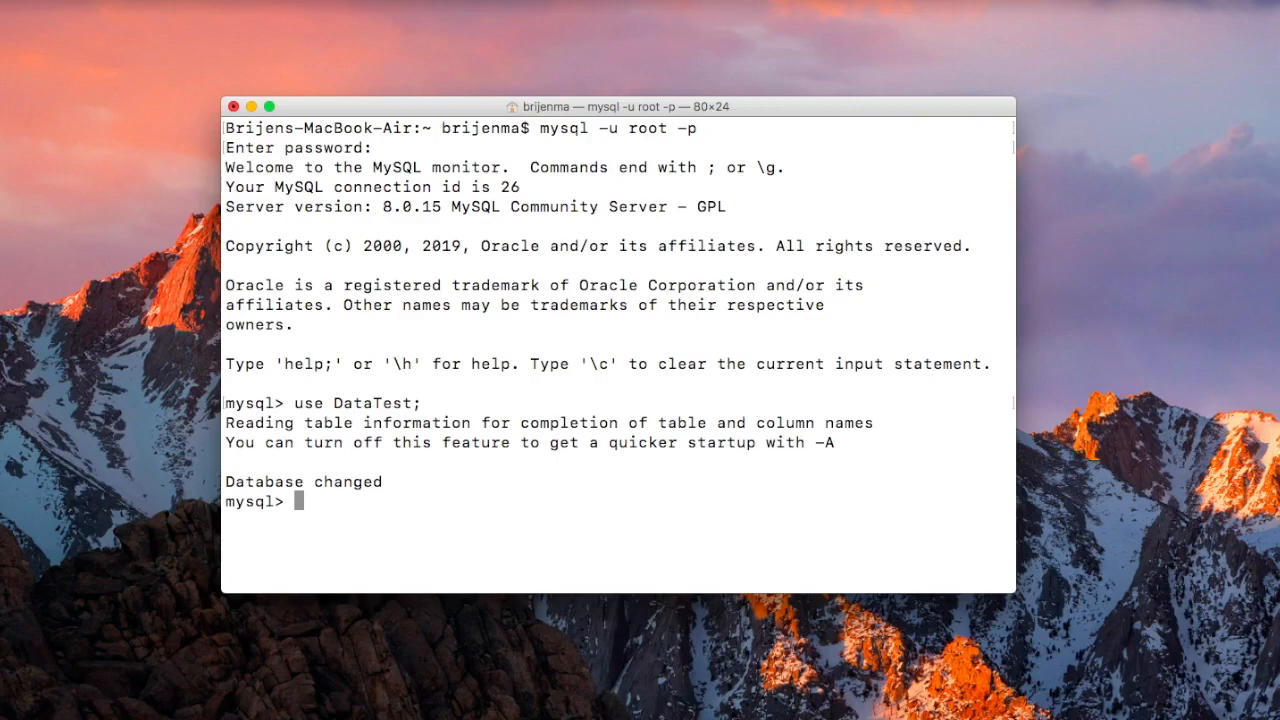
- Run show tables; to list DataTest's tables, Student and temp
text(sh)
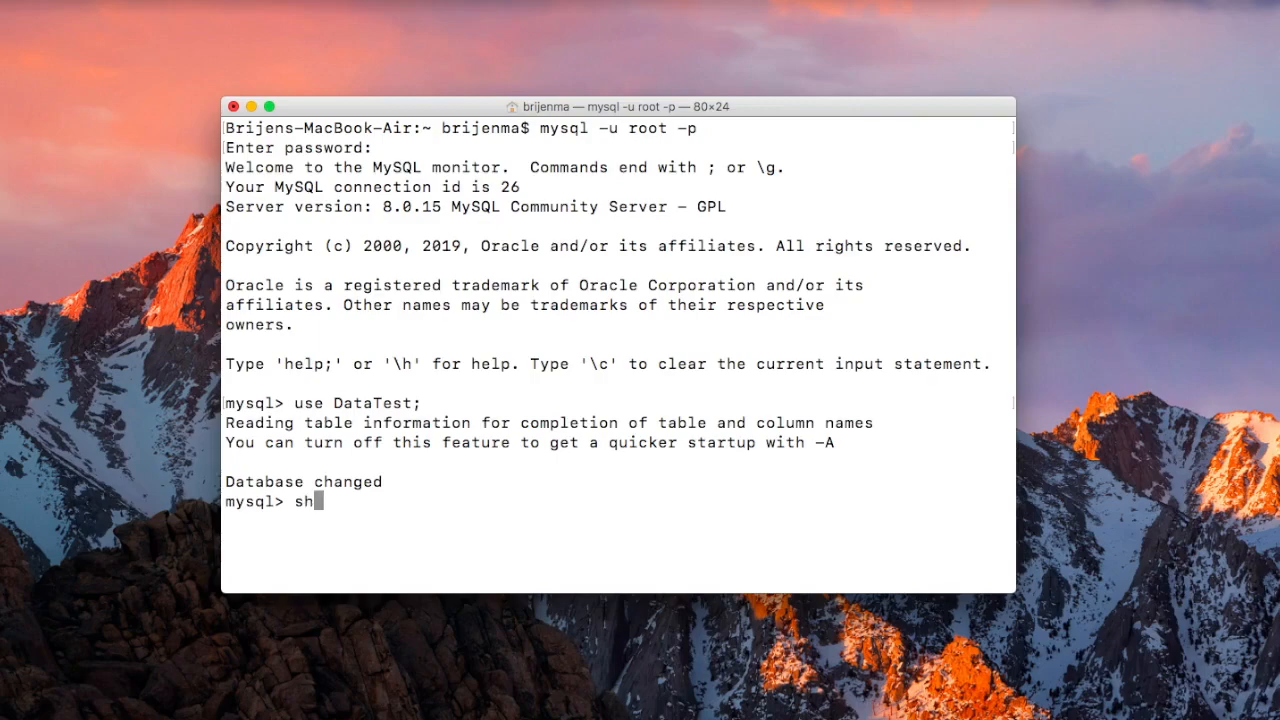
text(ow)
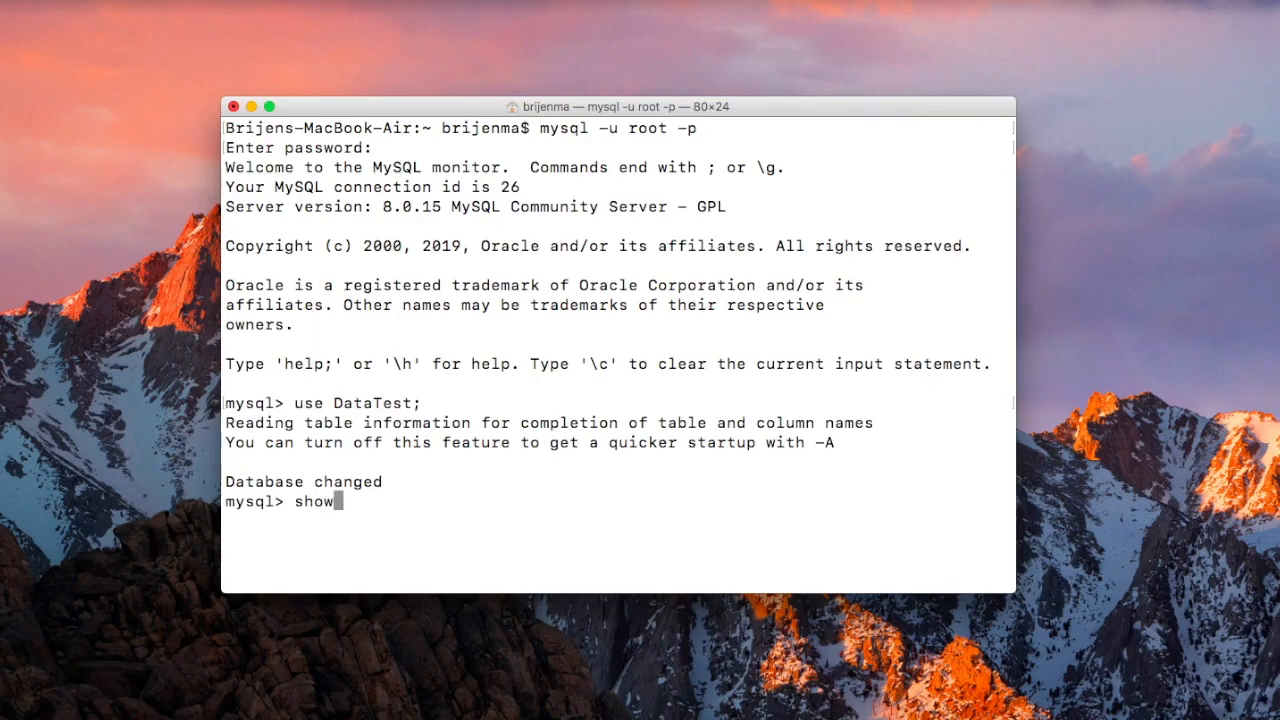
text(tables;)
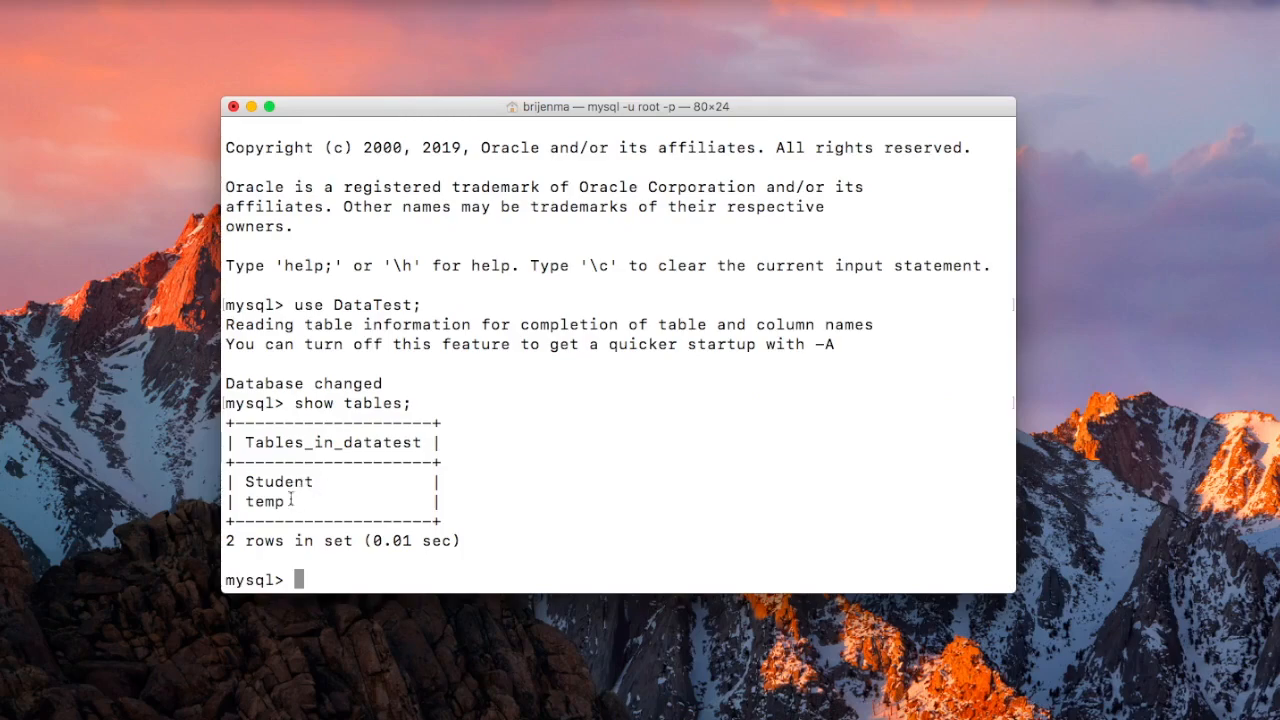
mouse_move(322, 582)
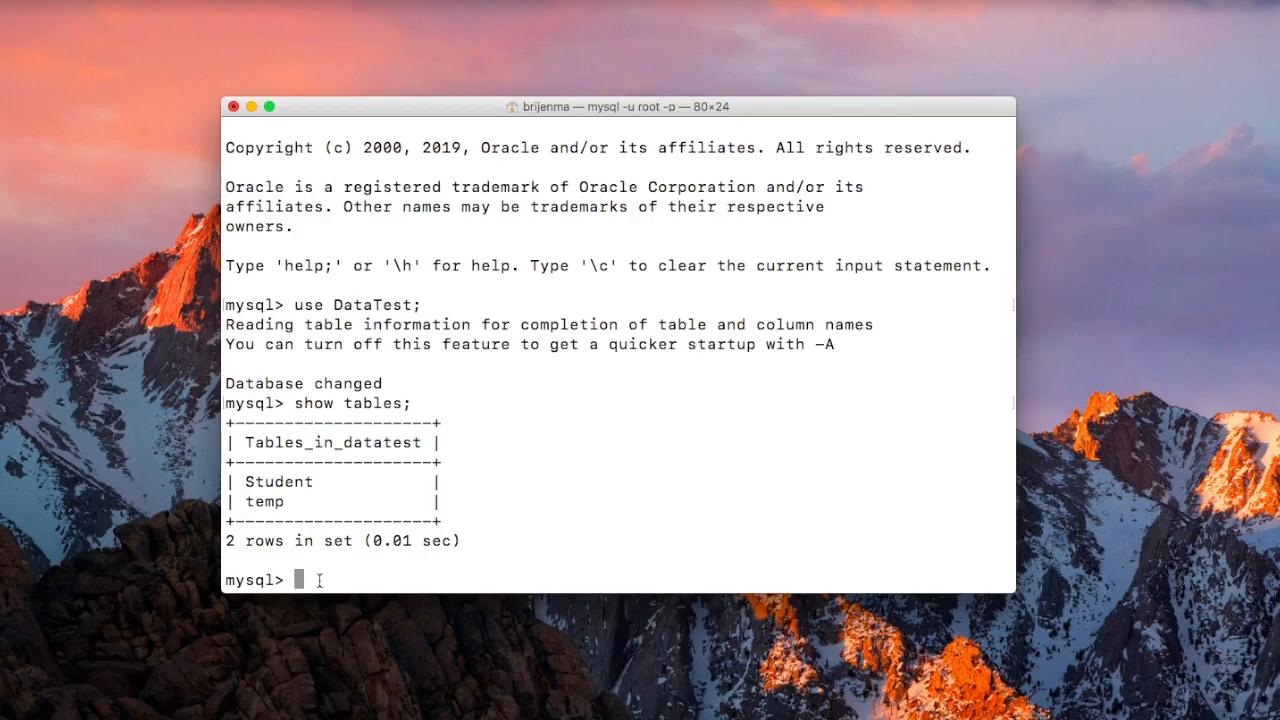
- Run select * from temp; and confirm it returns an empty set
text(s)
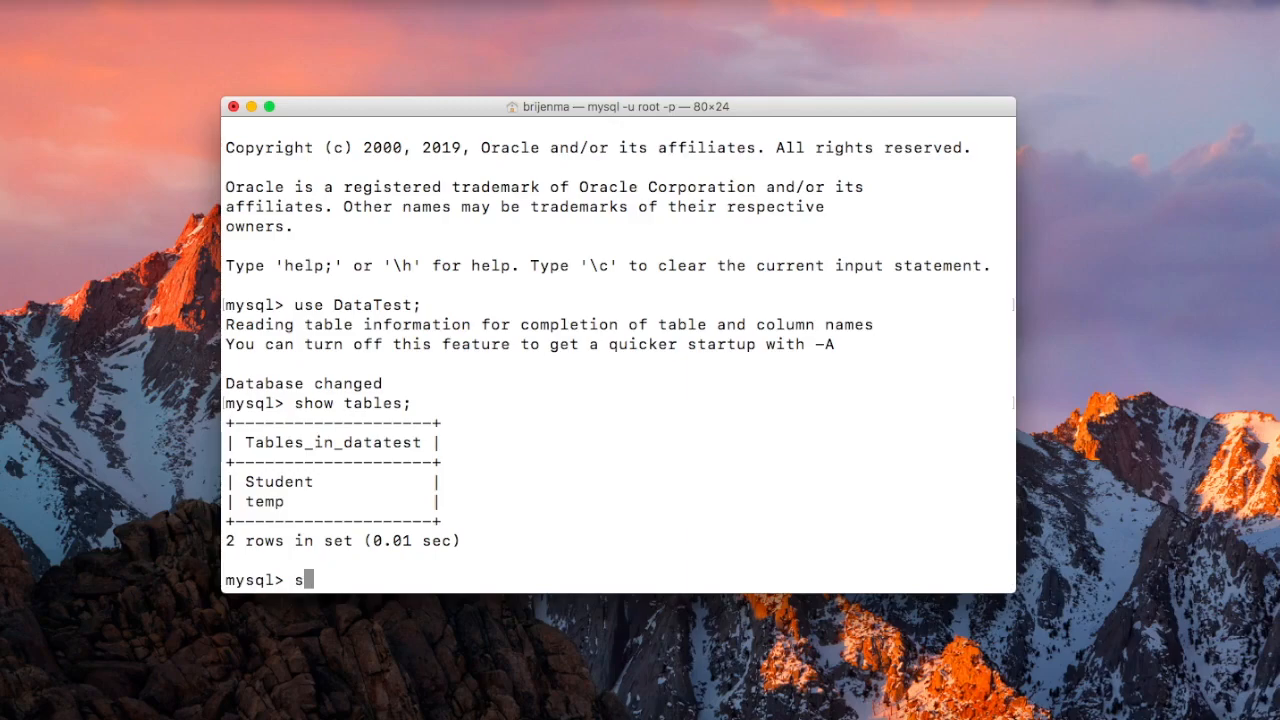
text(elect)
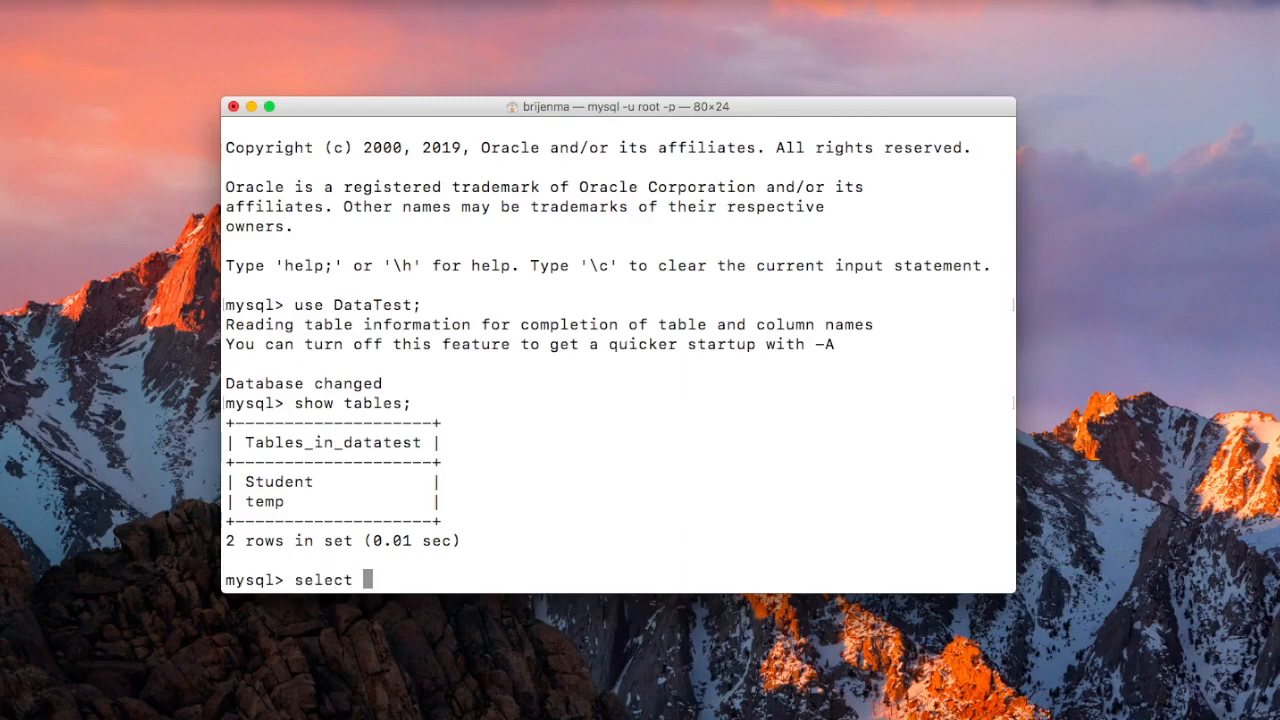
text(* from temp;)
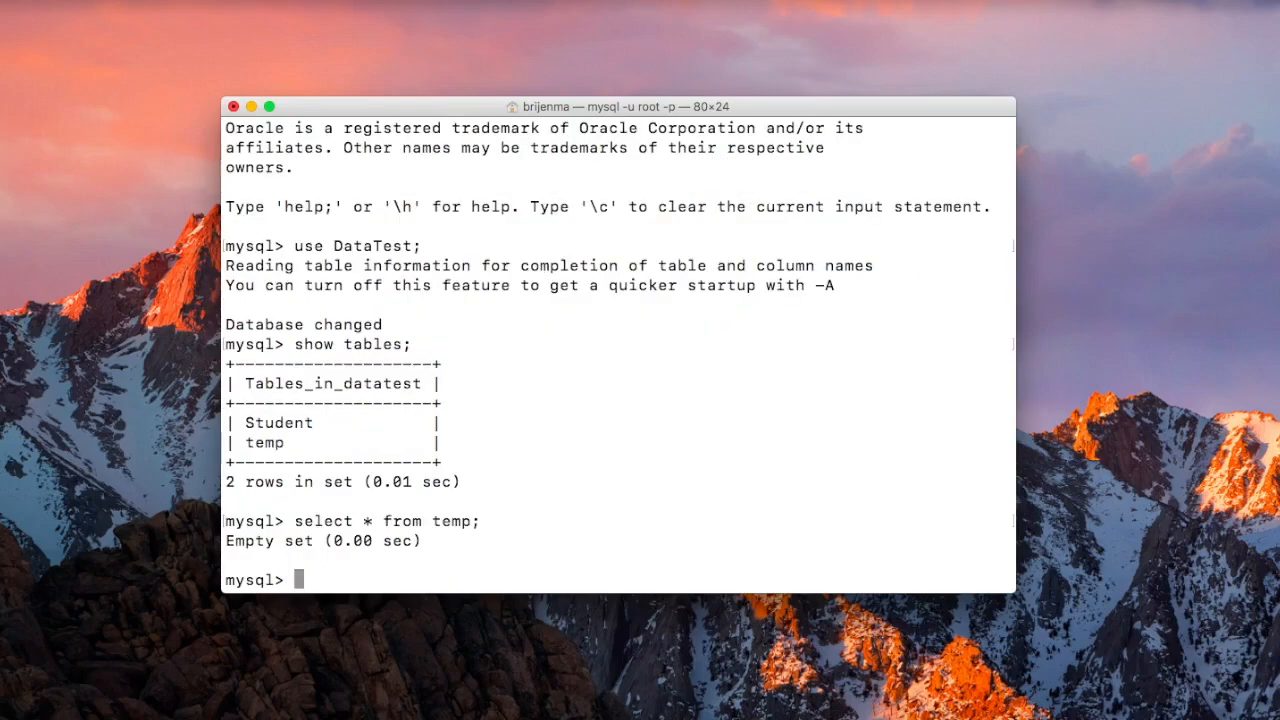
mouse_move(435, 540)
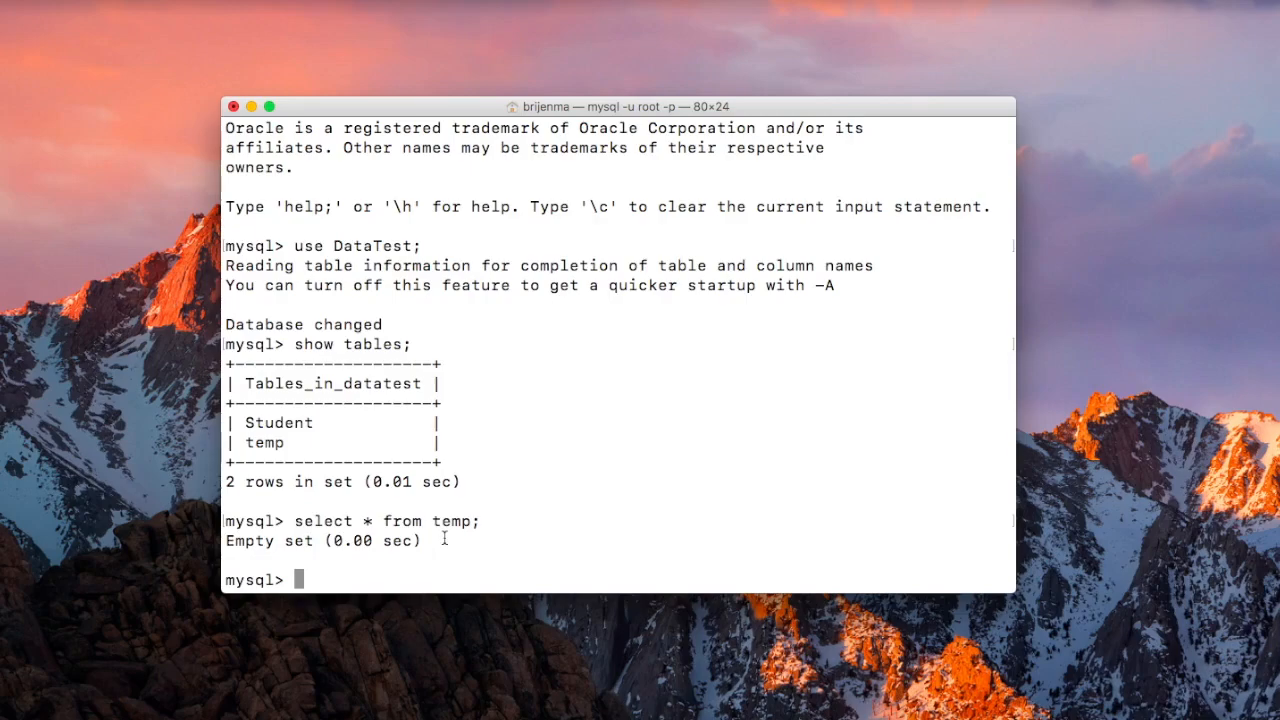
mouse_move(354, 568)
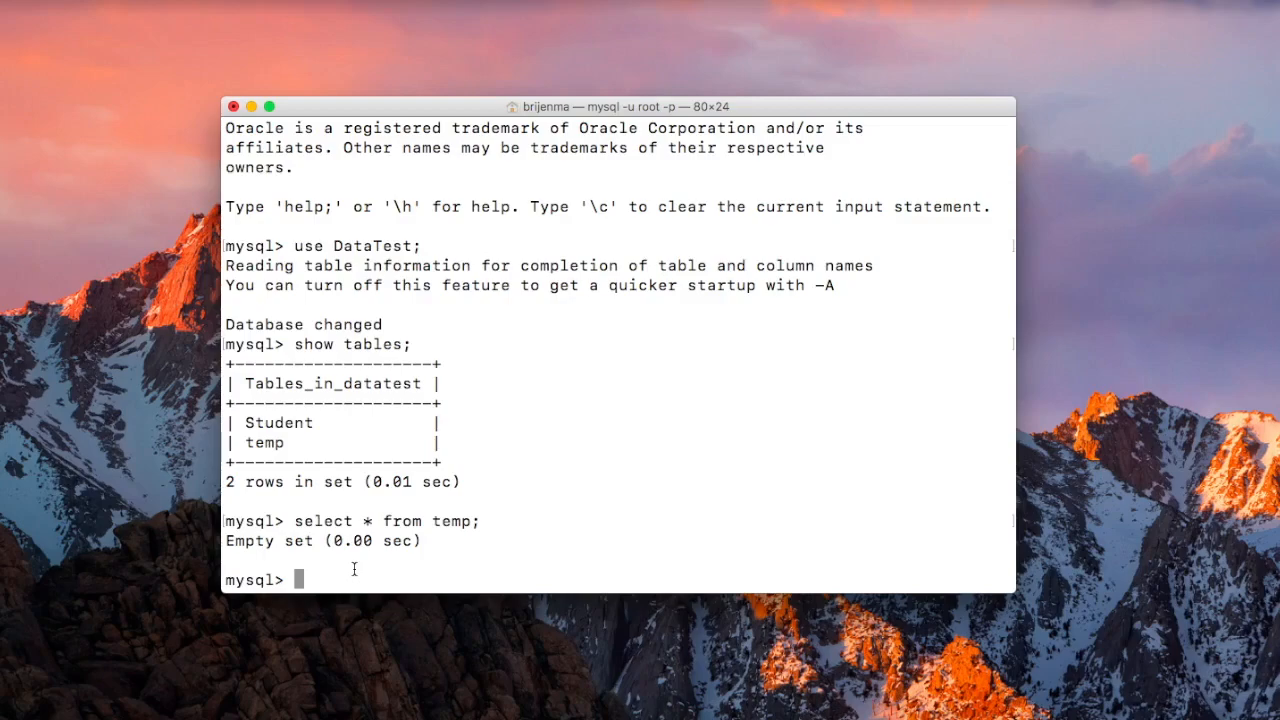
- Insert ids 1, 2 and 3 into temp with insert into temp values(1),(2),(3);
text(insert)
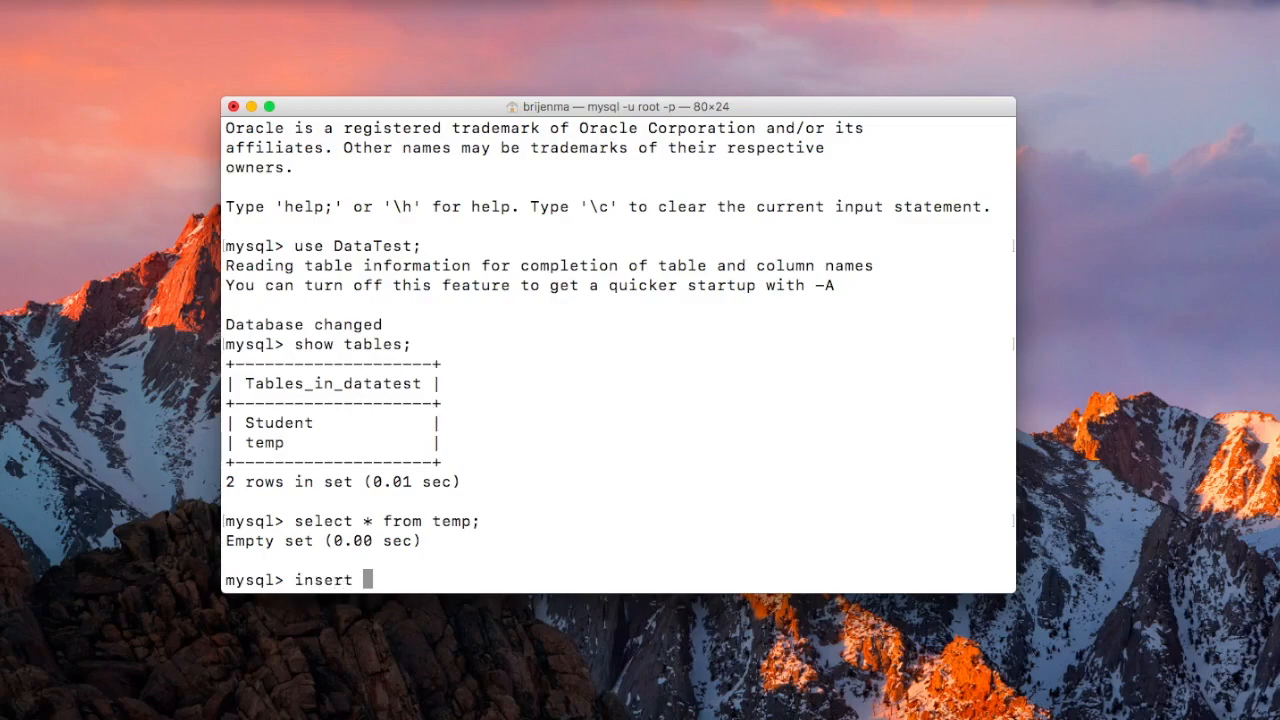
text(into)
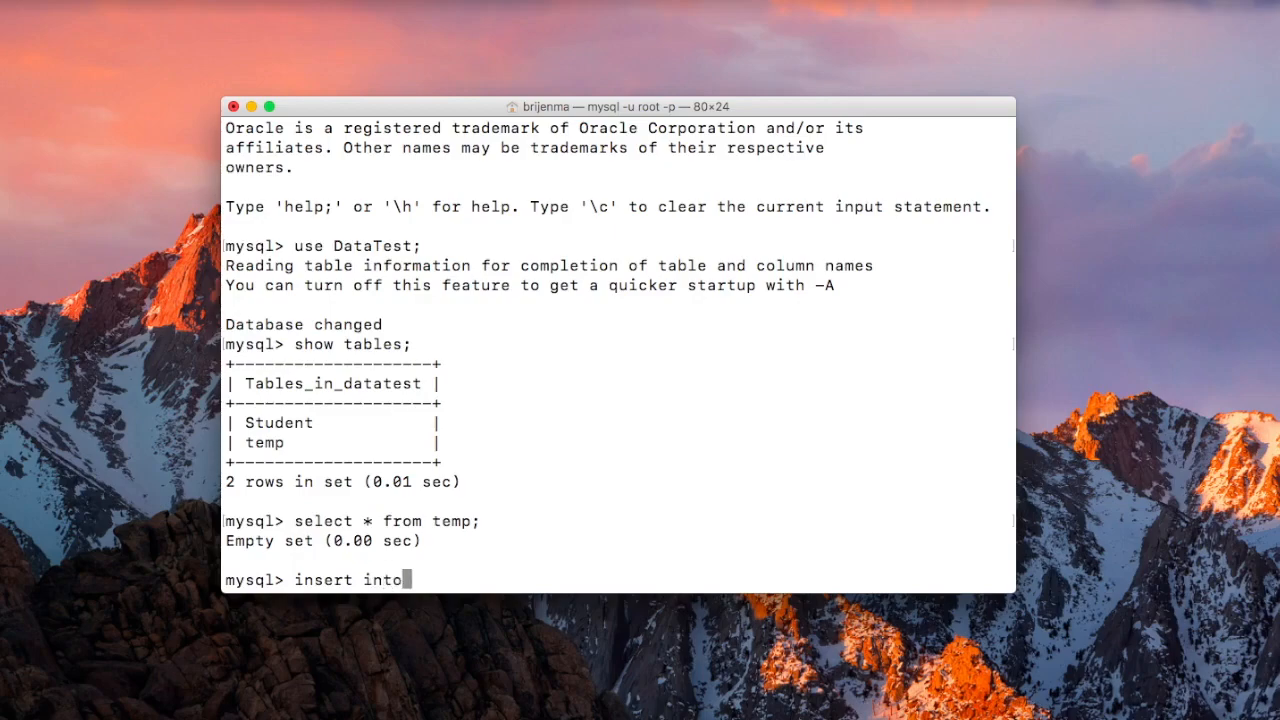
text(tem)
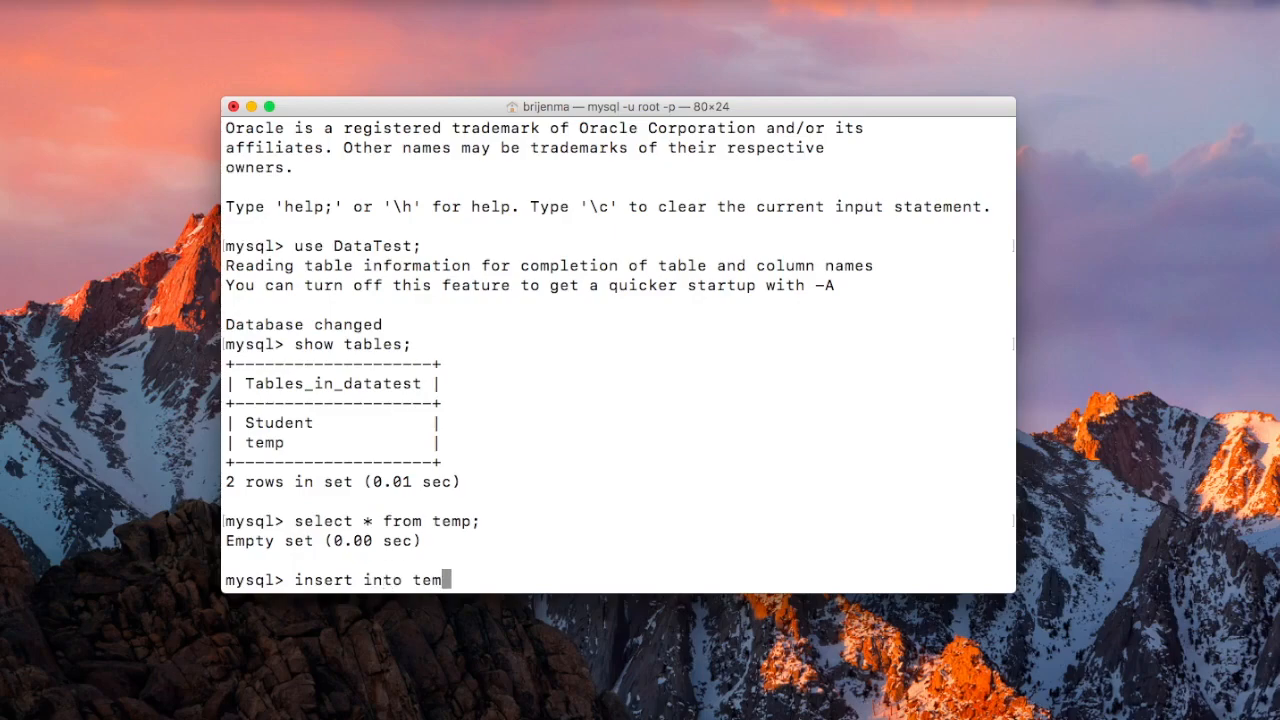
text(p valu)
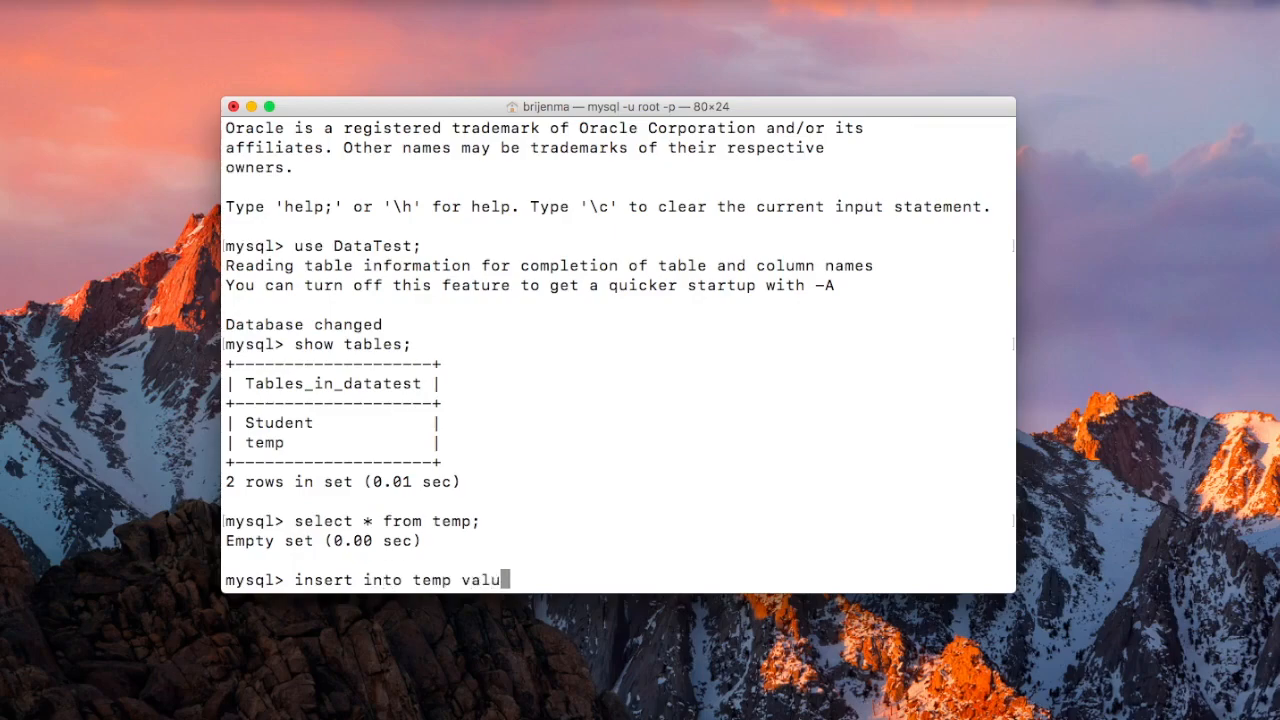
text(es(1),)
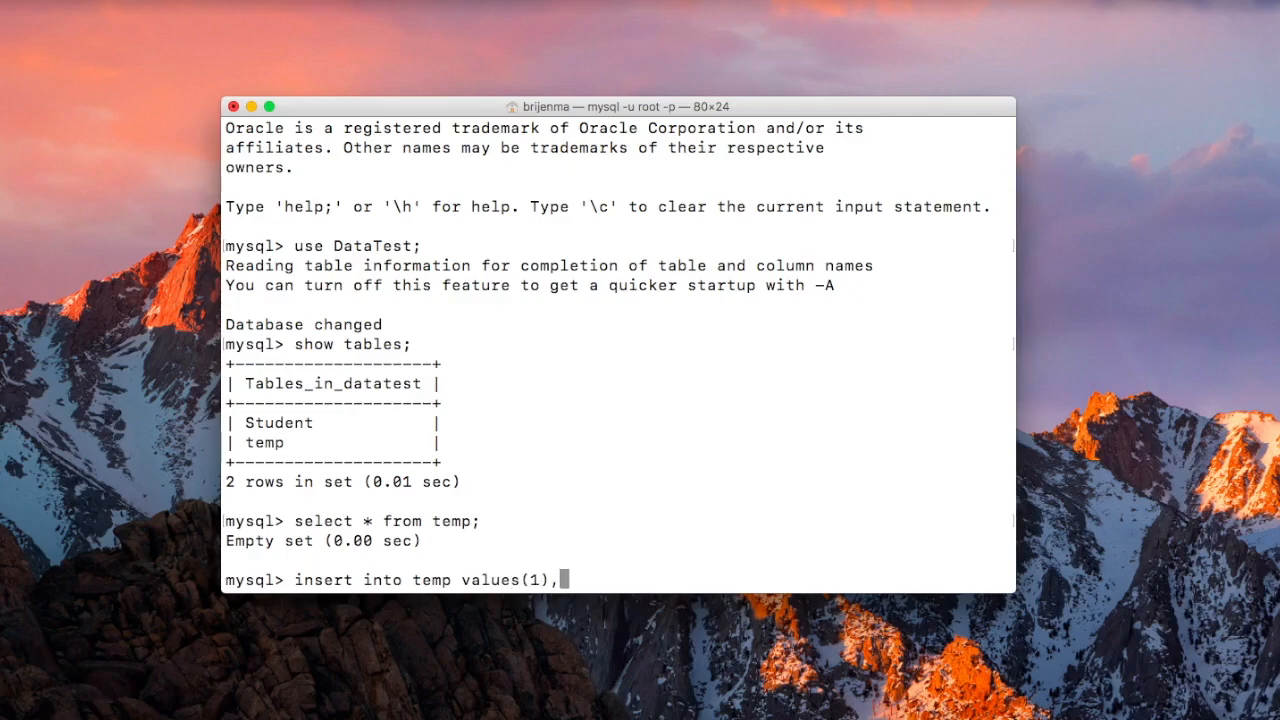
text((2))
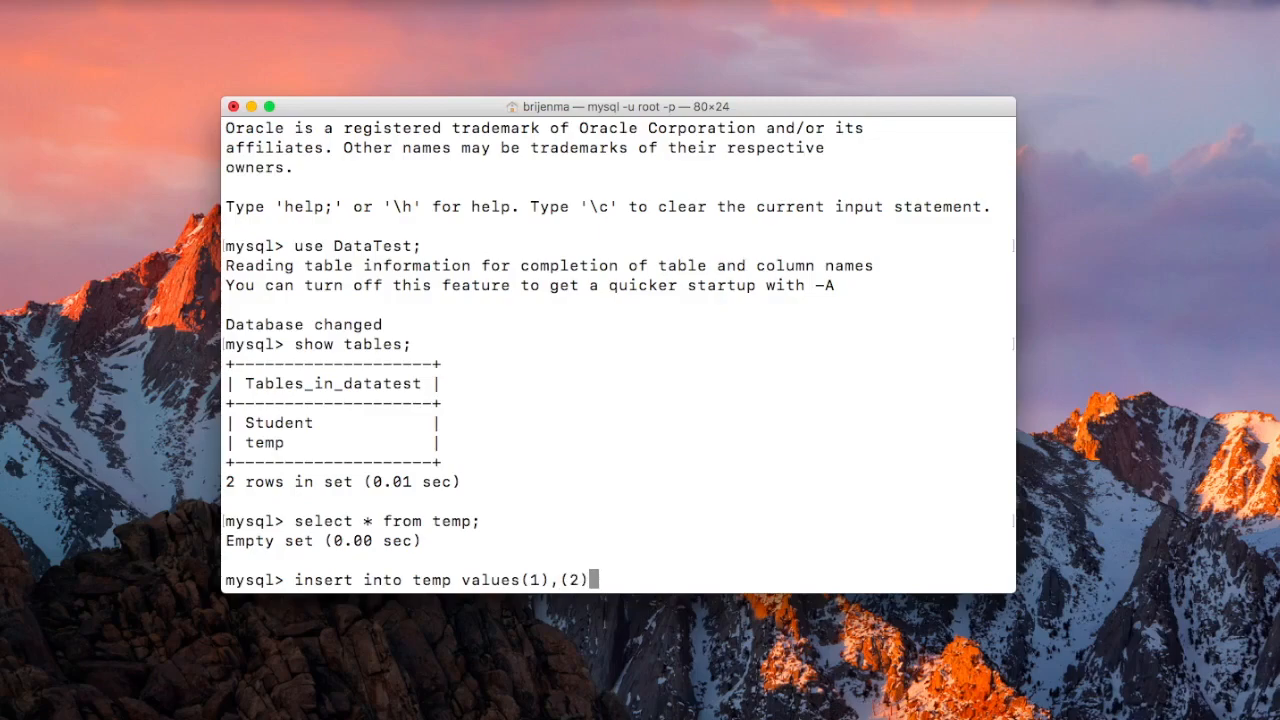
text(,(3)
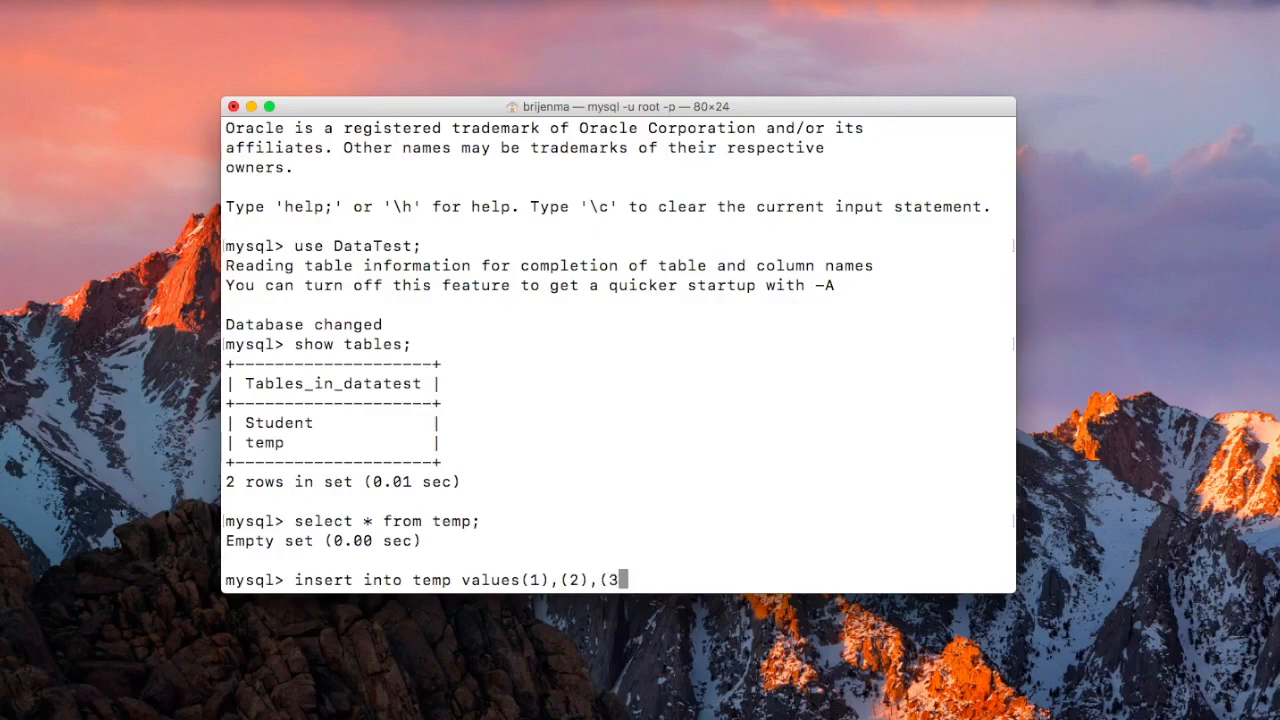
key(Return)
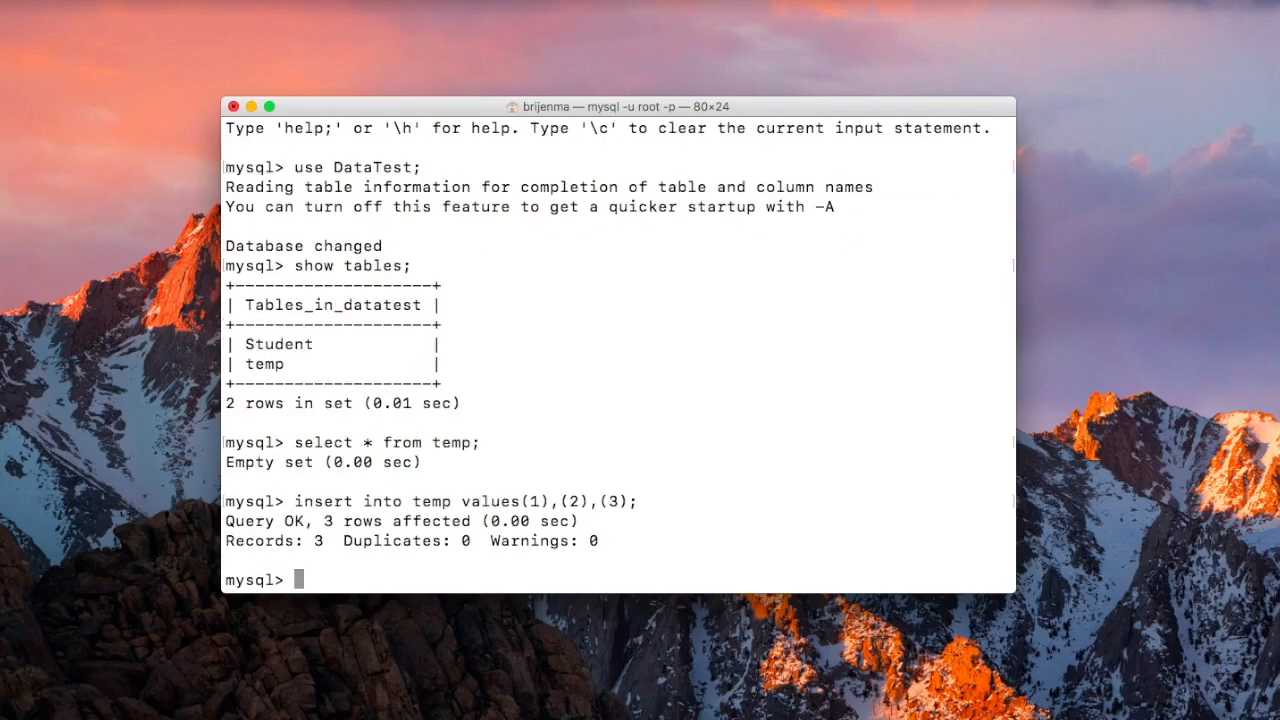
- Query all rows of temp and confirm ids 1, 2 and 3 appear
text(insert into temp values(1),(2),(3);)
text(select * from temp;)
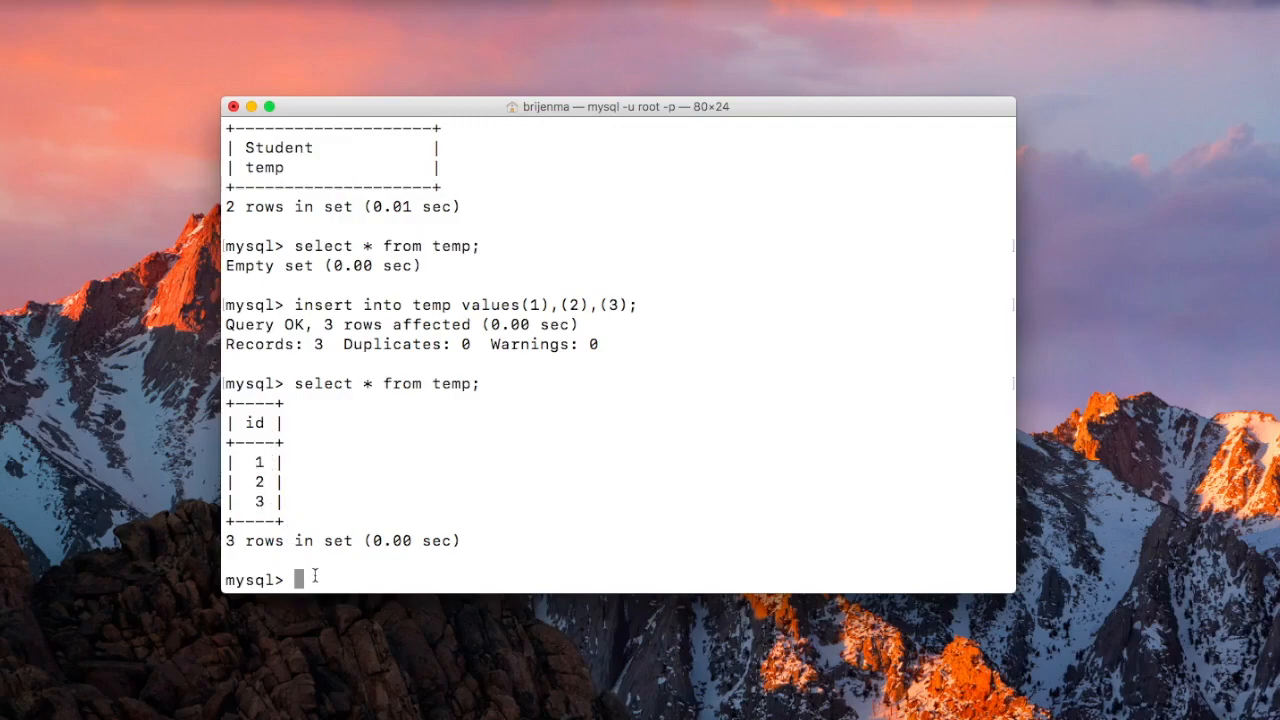
mouse_move(307, 580)
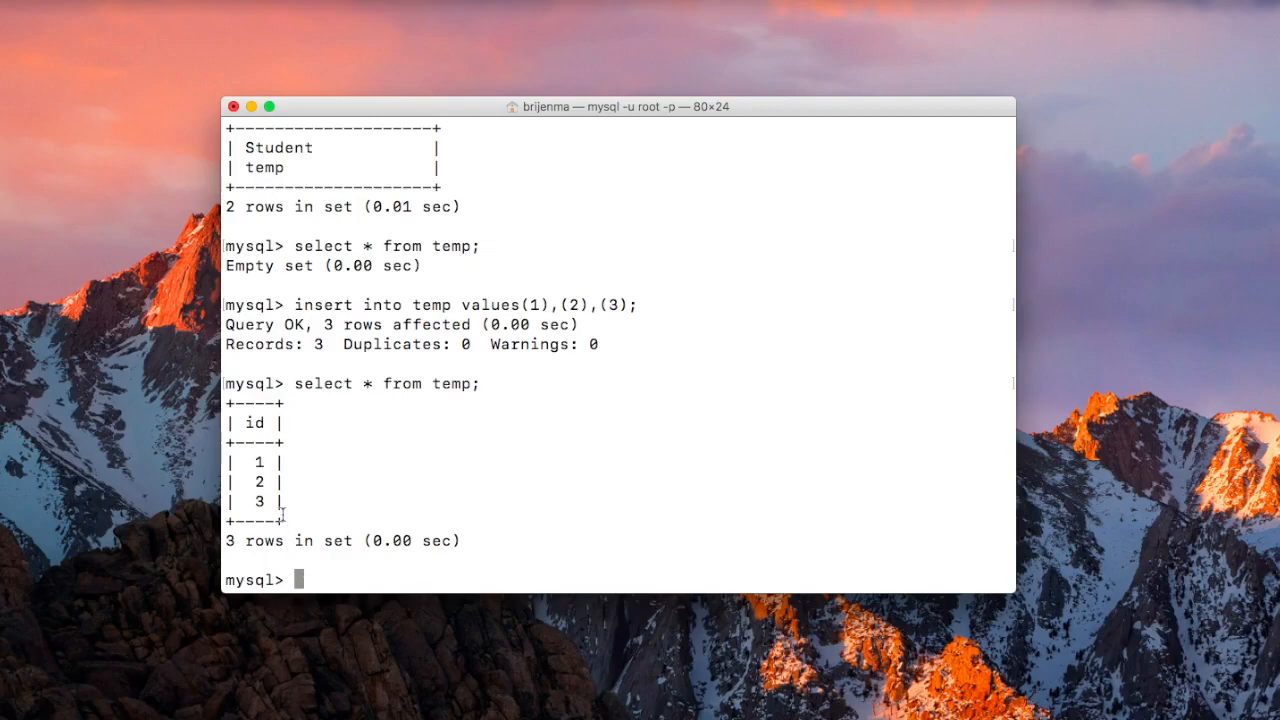
mouse_move(272, 488)
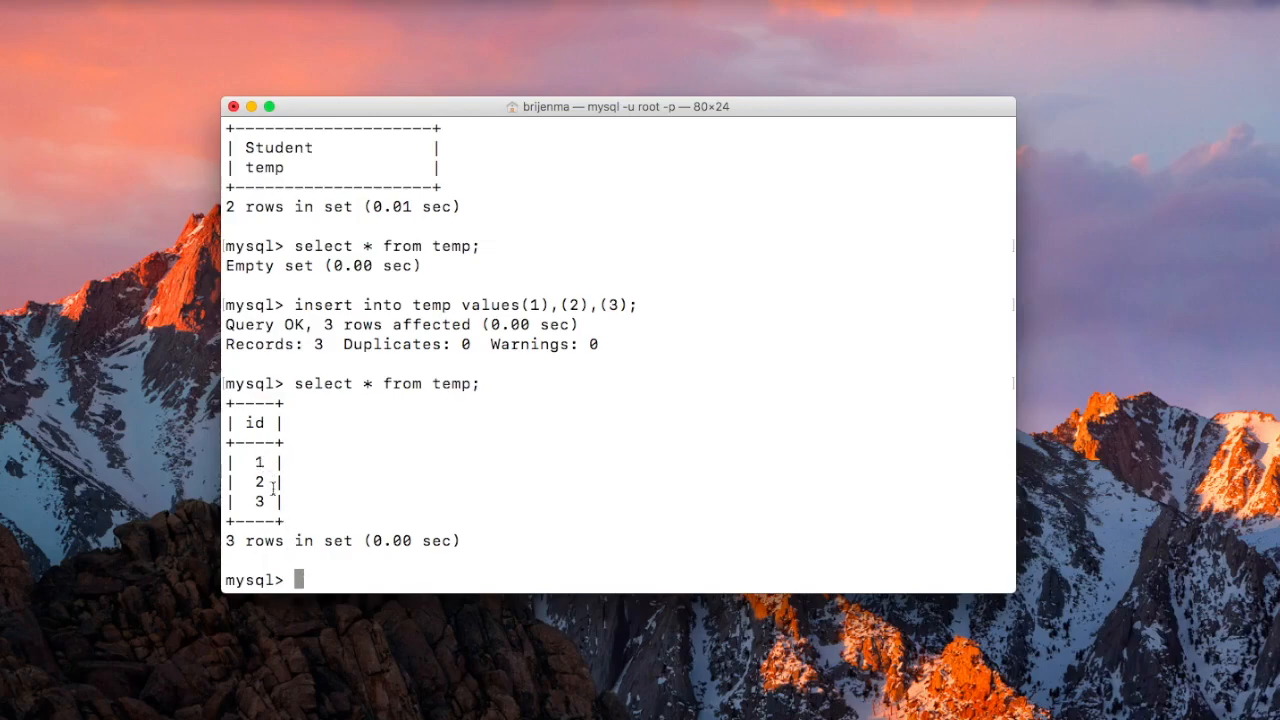
mouse_move(338, 582)
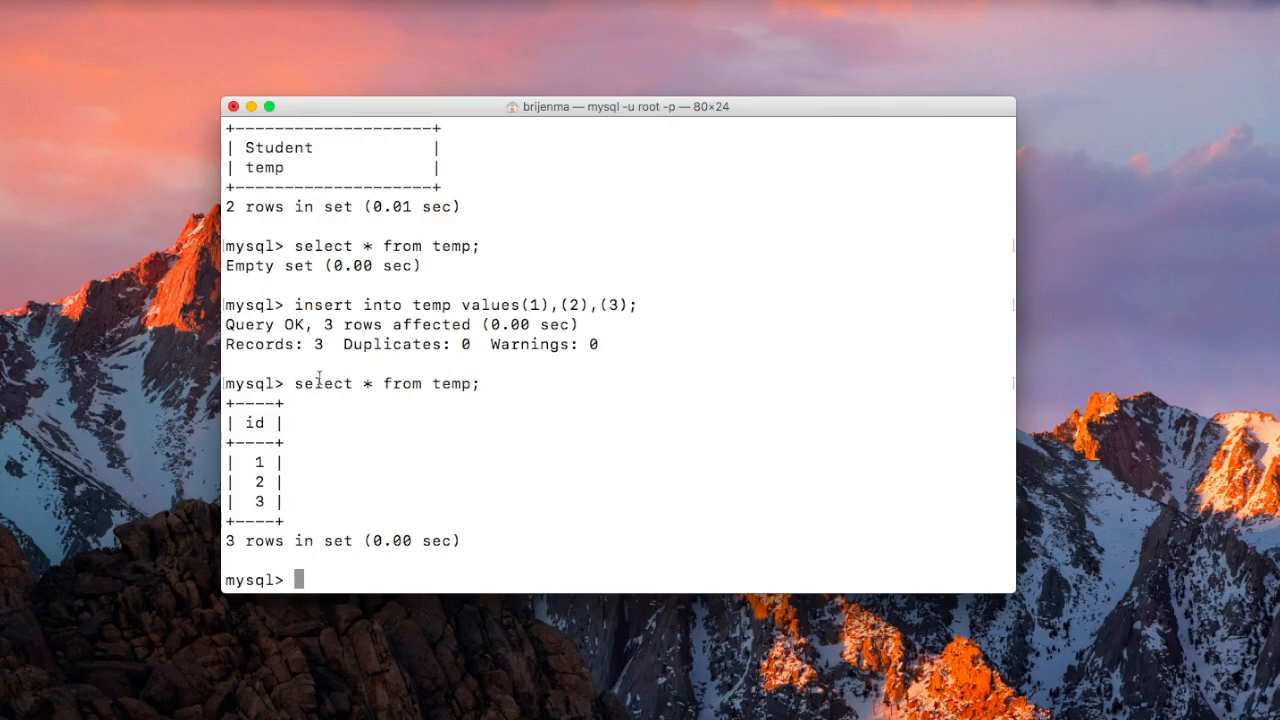
mouse_move(381, 497)
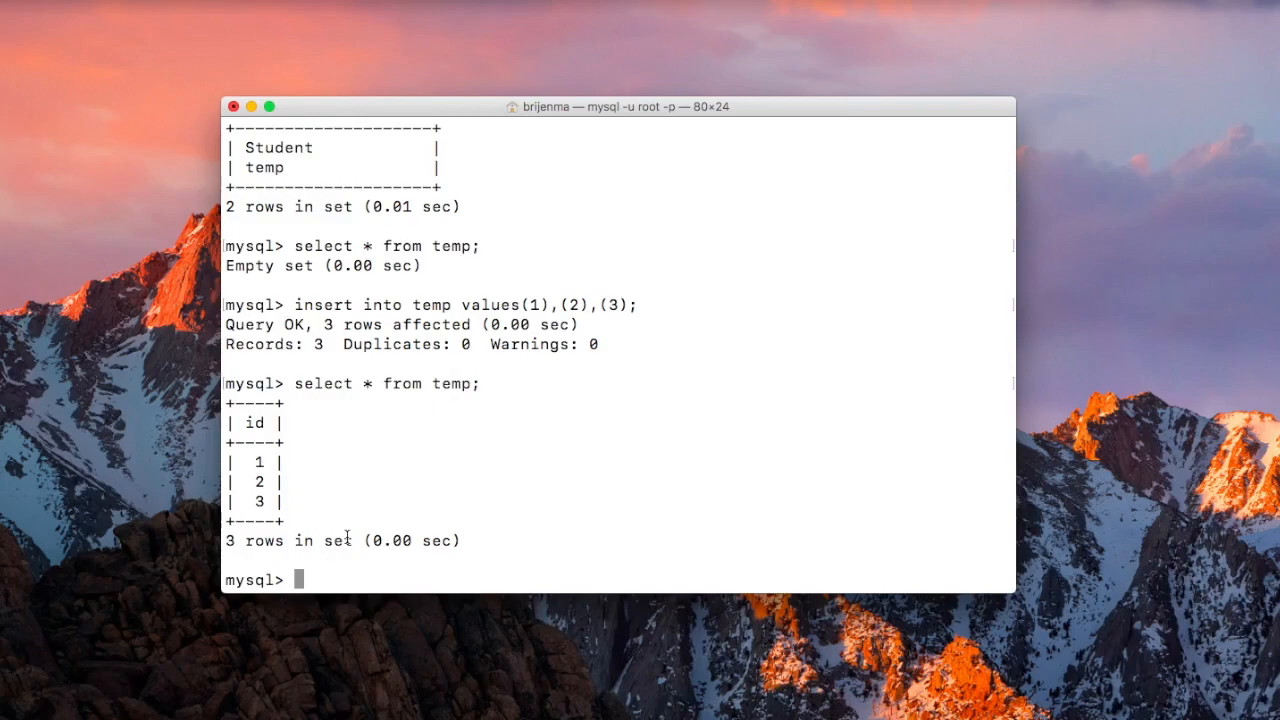
mouse_move(313, 581)
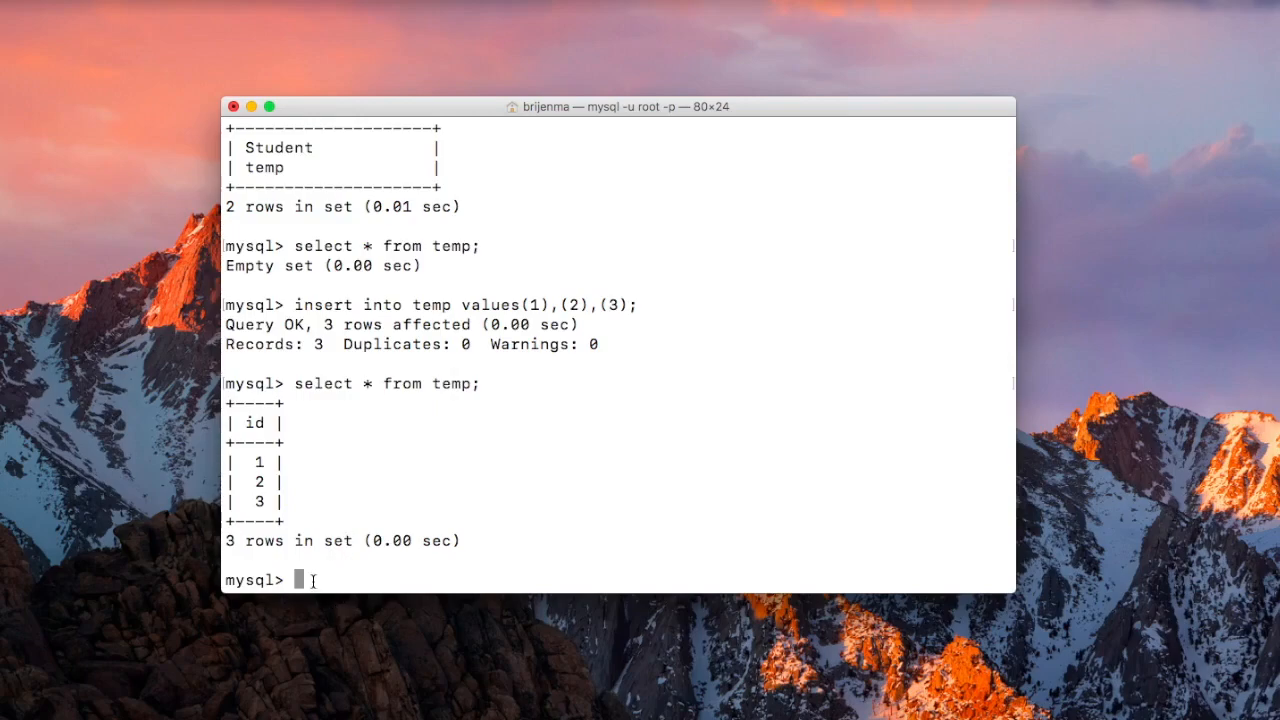
- Run drop table temp; and see it reported as Query OK
text(dro)
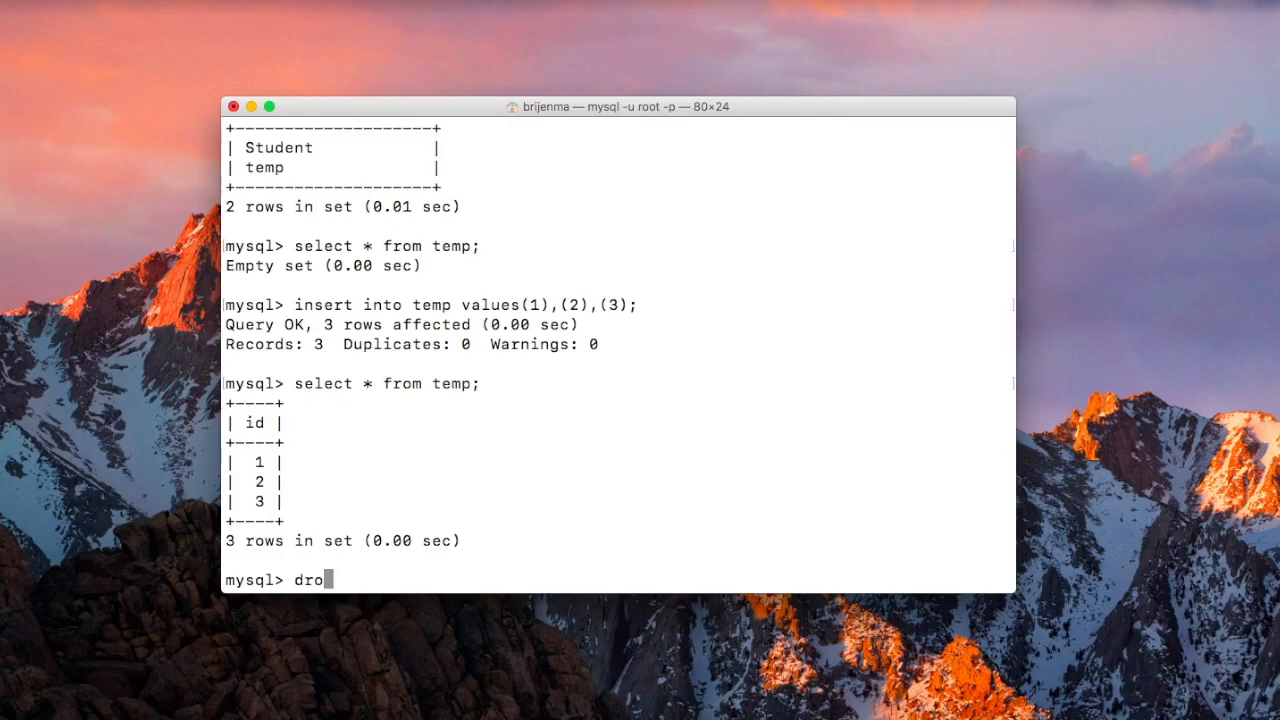
text(p table)
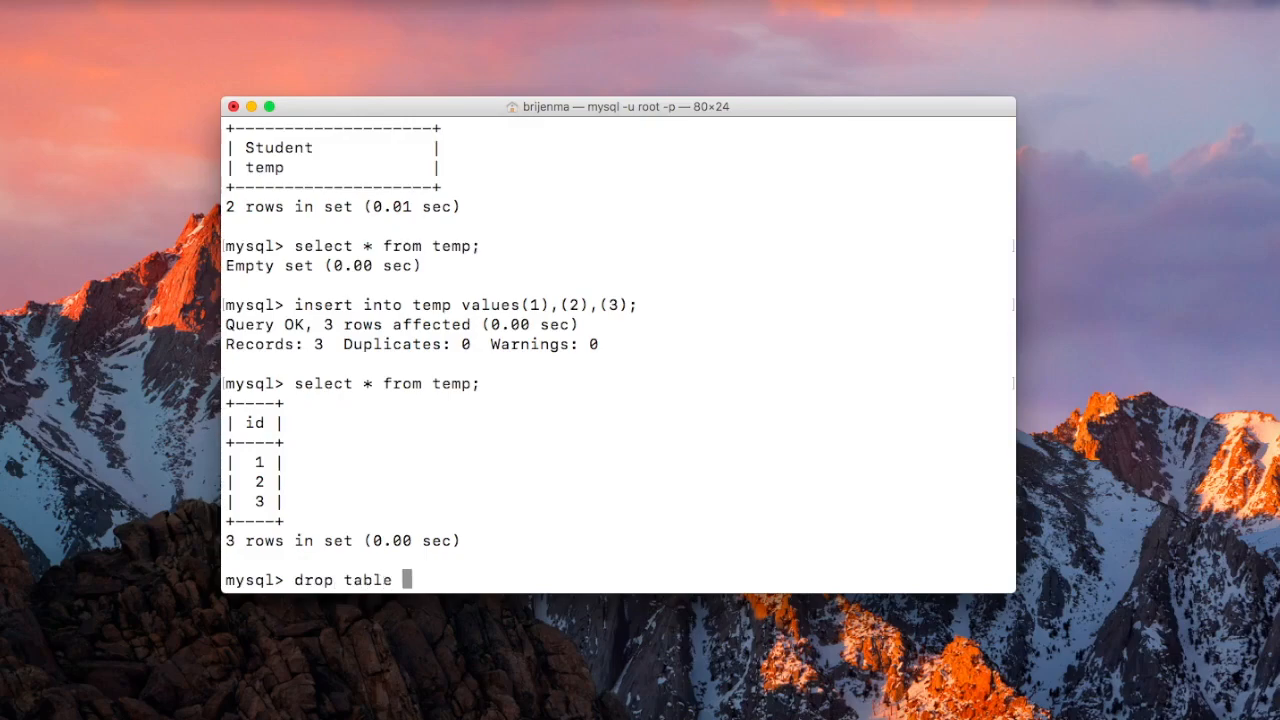
text(temp;)
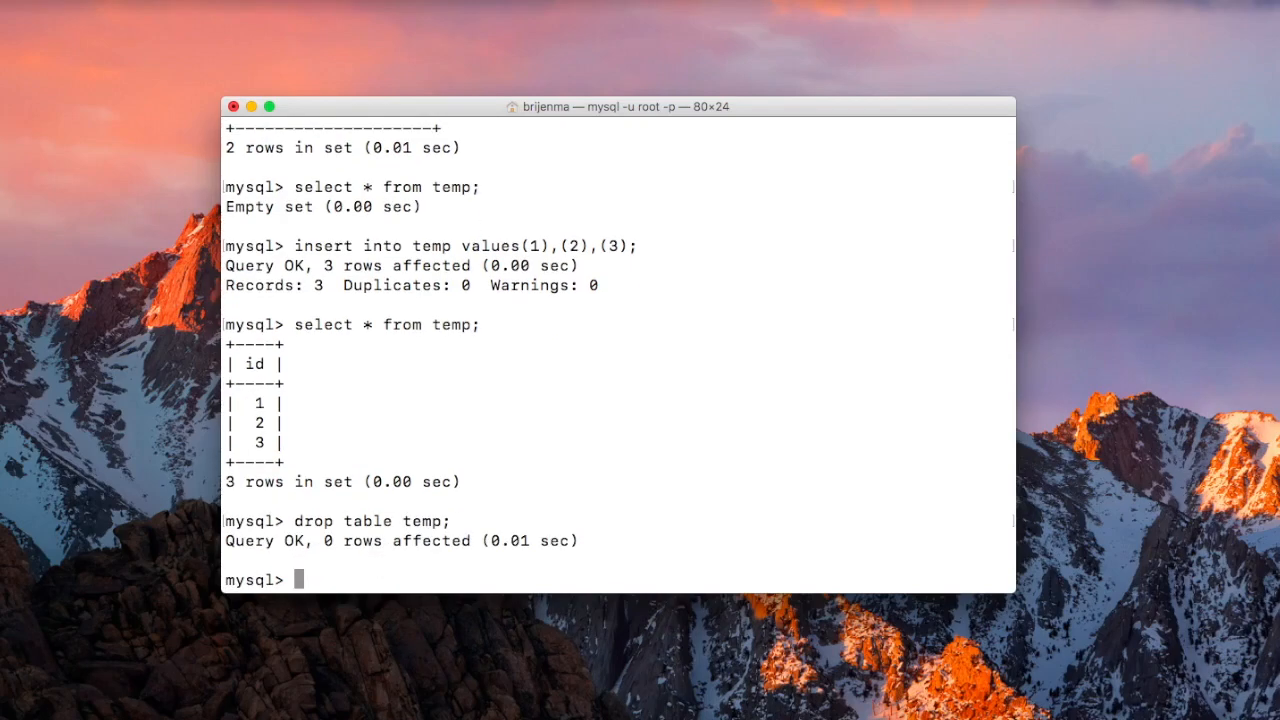
- Run show tables; and confirm only Student remains in DataTest
text(sh)
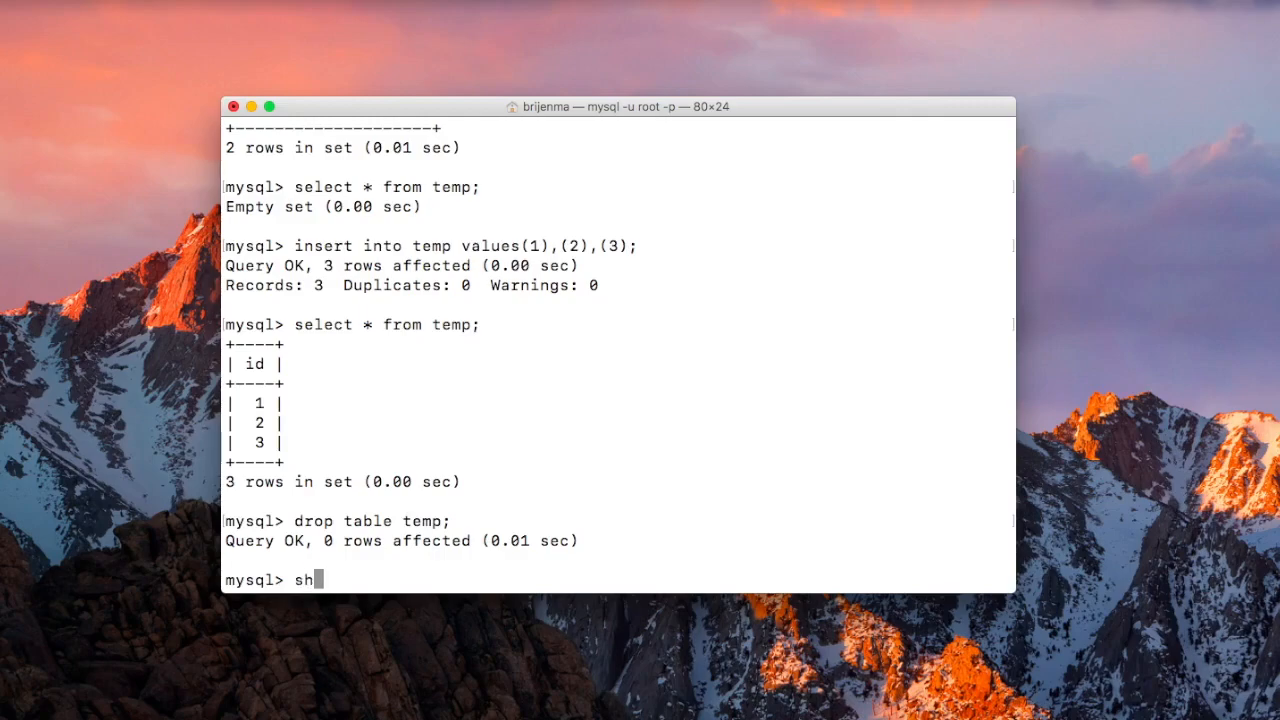
text(ow)
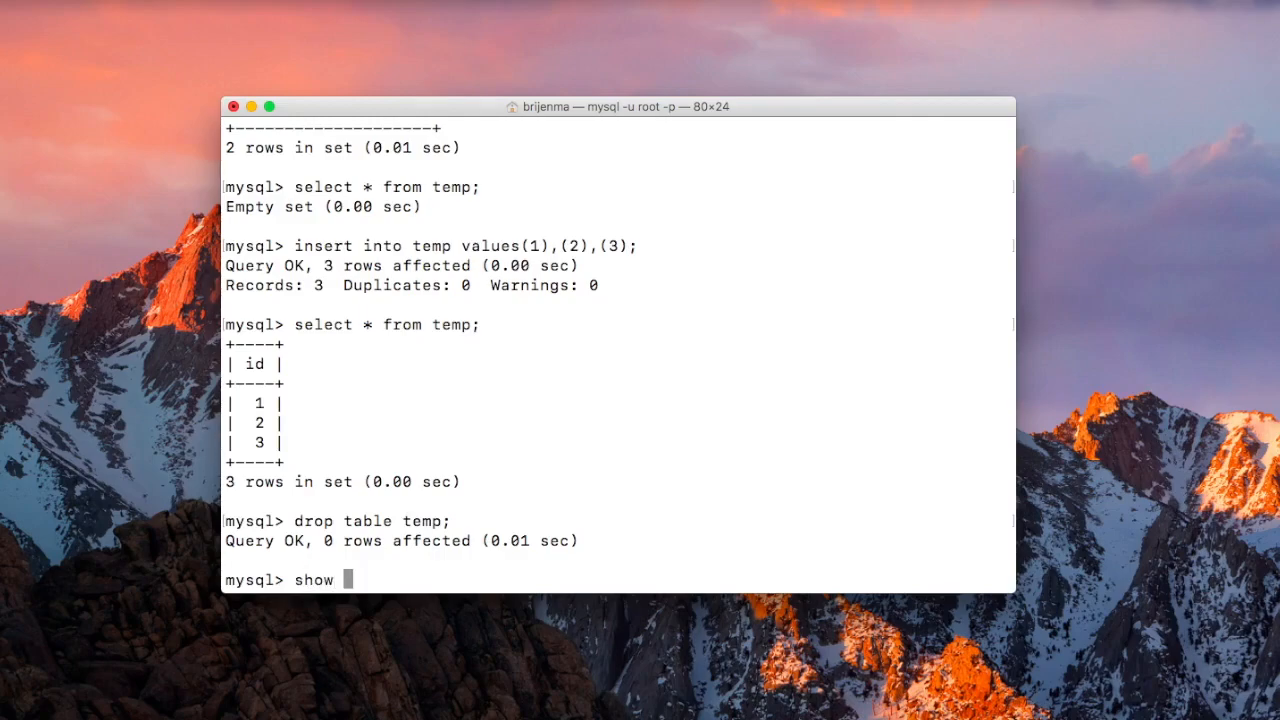
text(tables;)
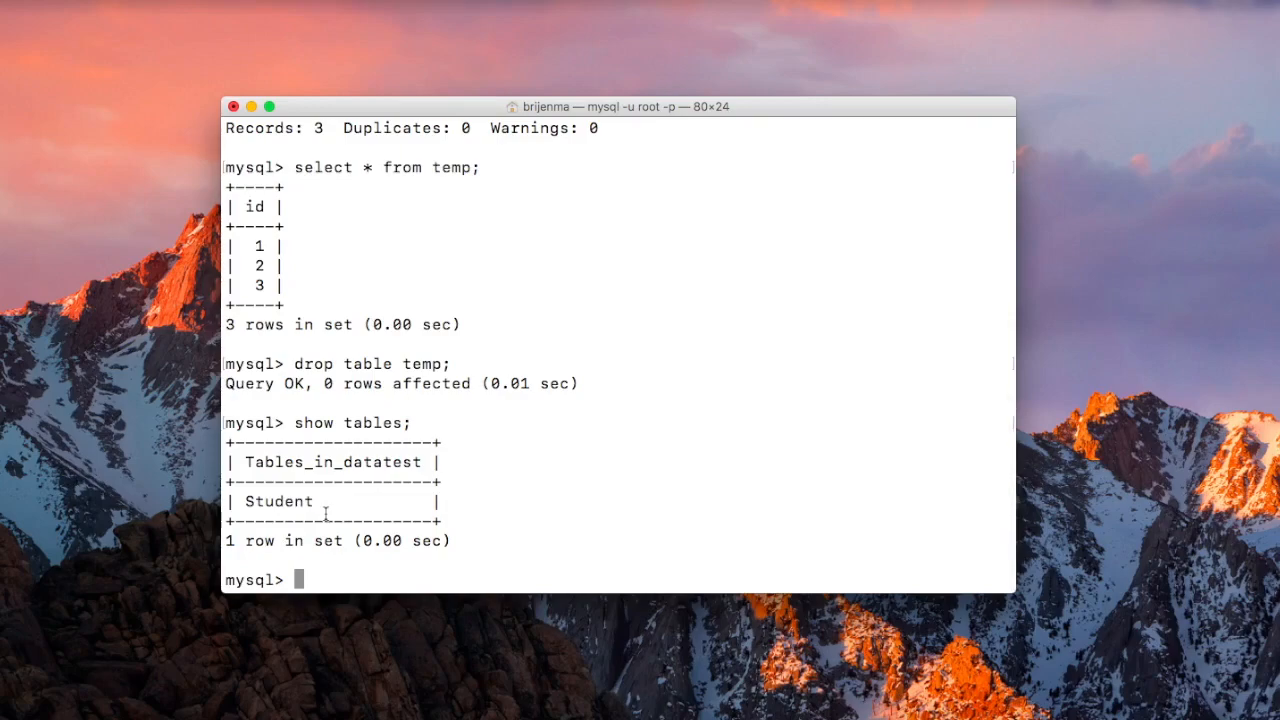
mouse_move(636, 324)
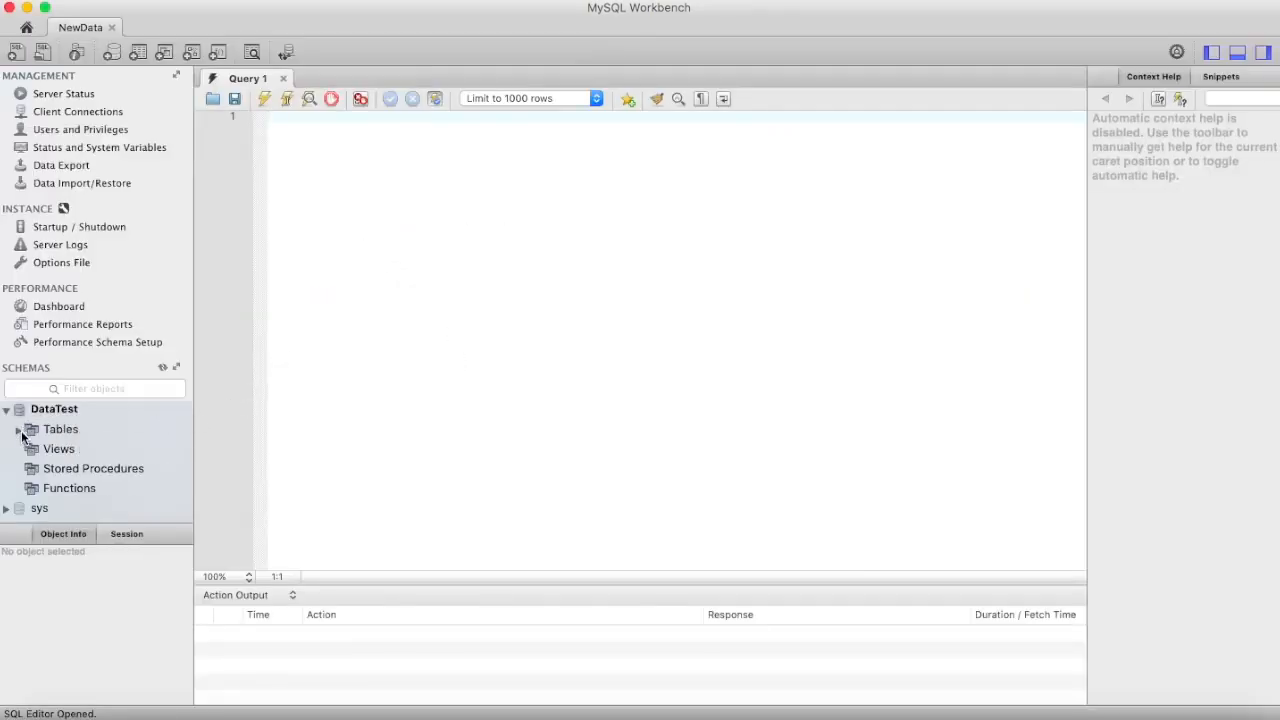
- Expand DataTest's Tables in the Schemas navigator and choose Create Table... from its context menu
click(18, 429)
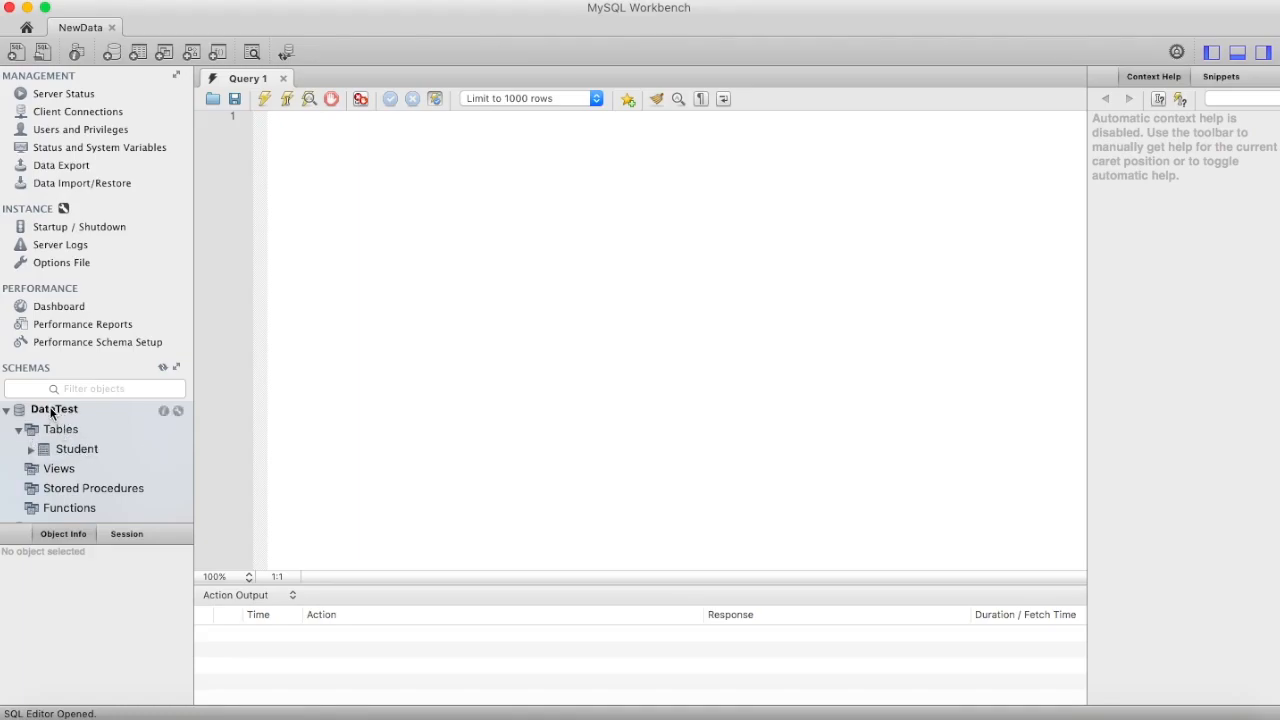
right_click(60, 429)
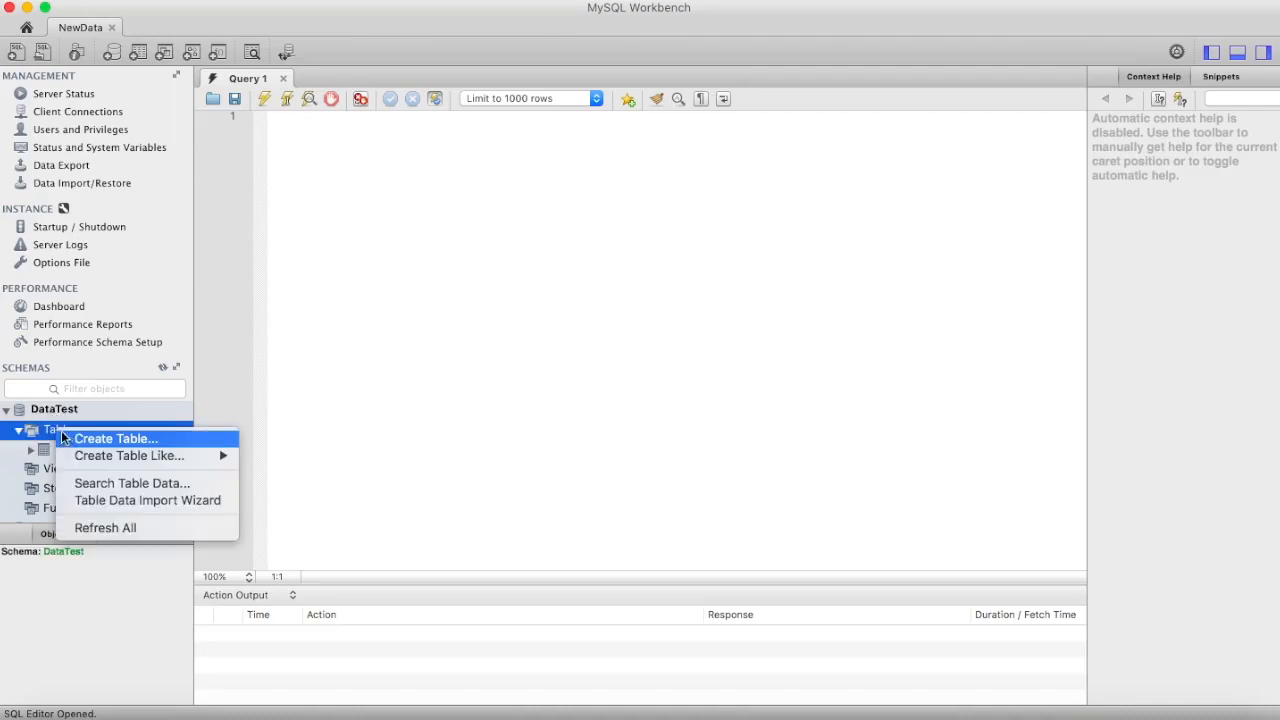
click(115, 438)
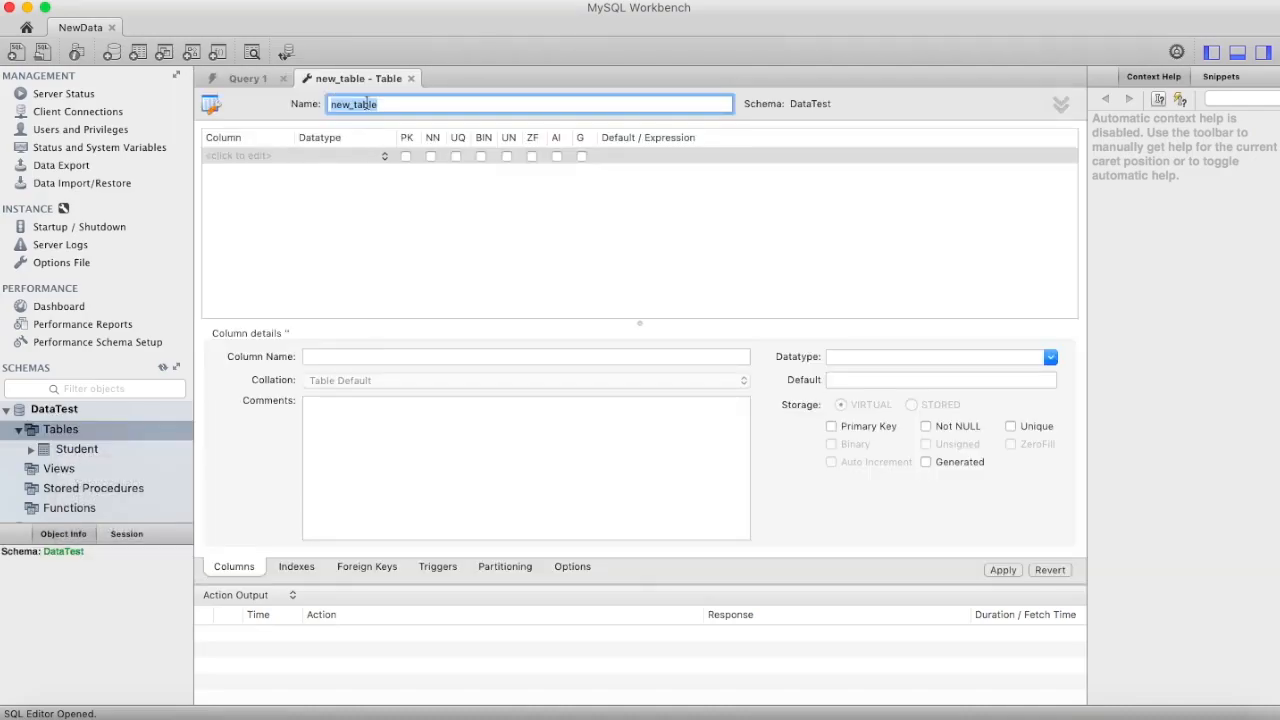
- Create table temp with columns id (INT, primary key, not null) and name (VARCHAR(45)), and apply it
text(temp)
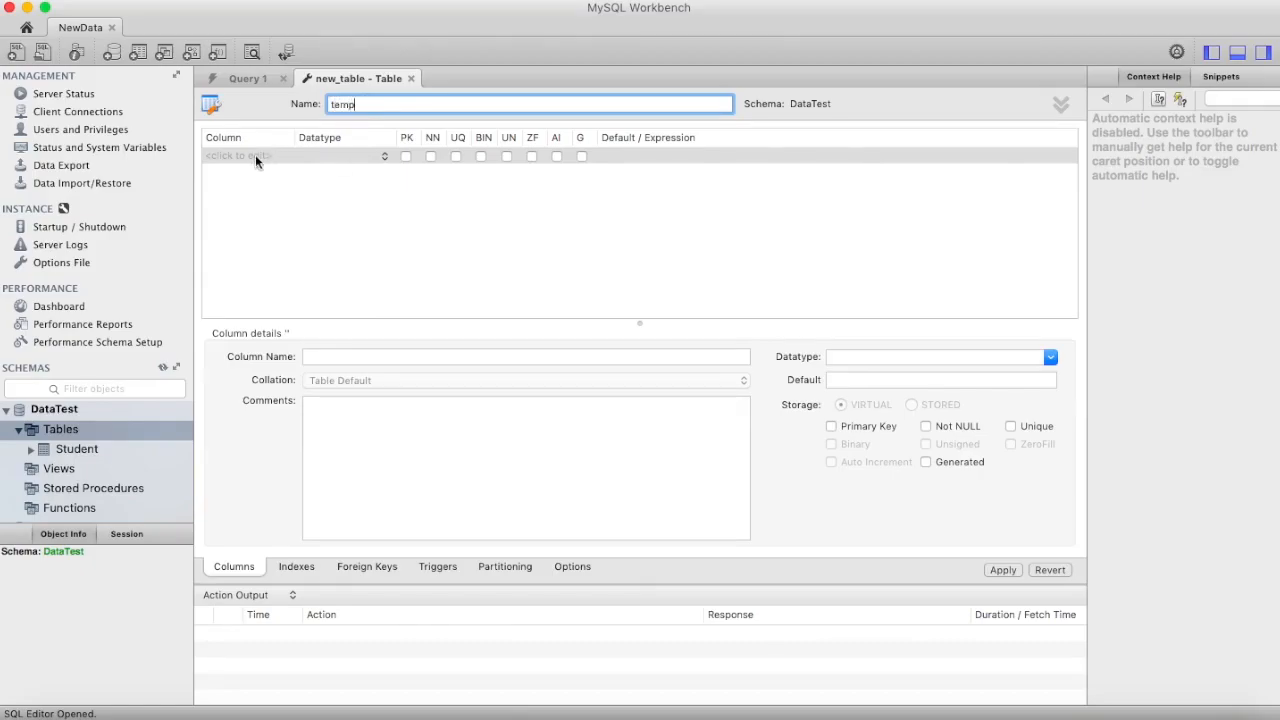
click(245, 156)
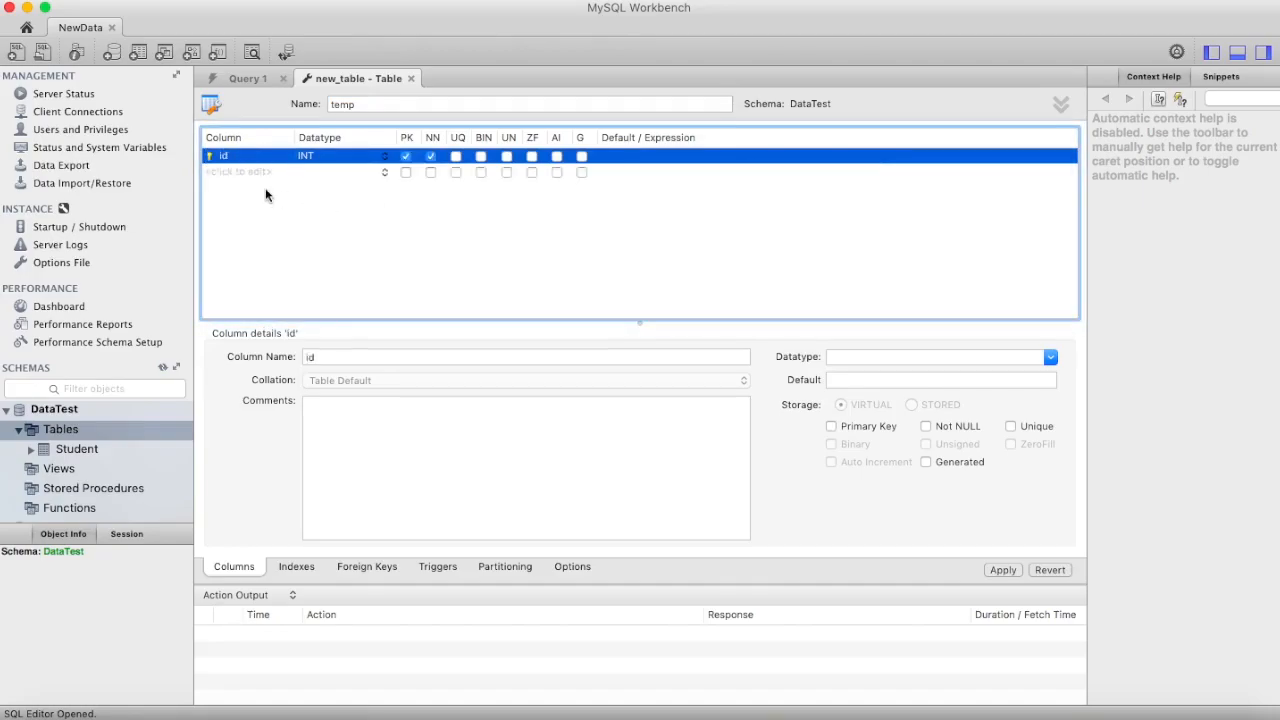
click(240, 172)
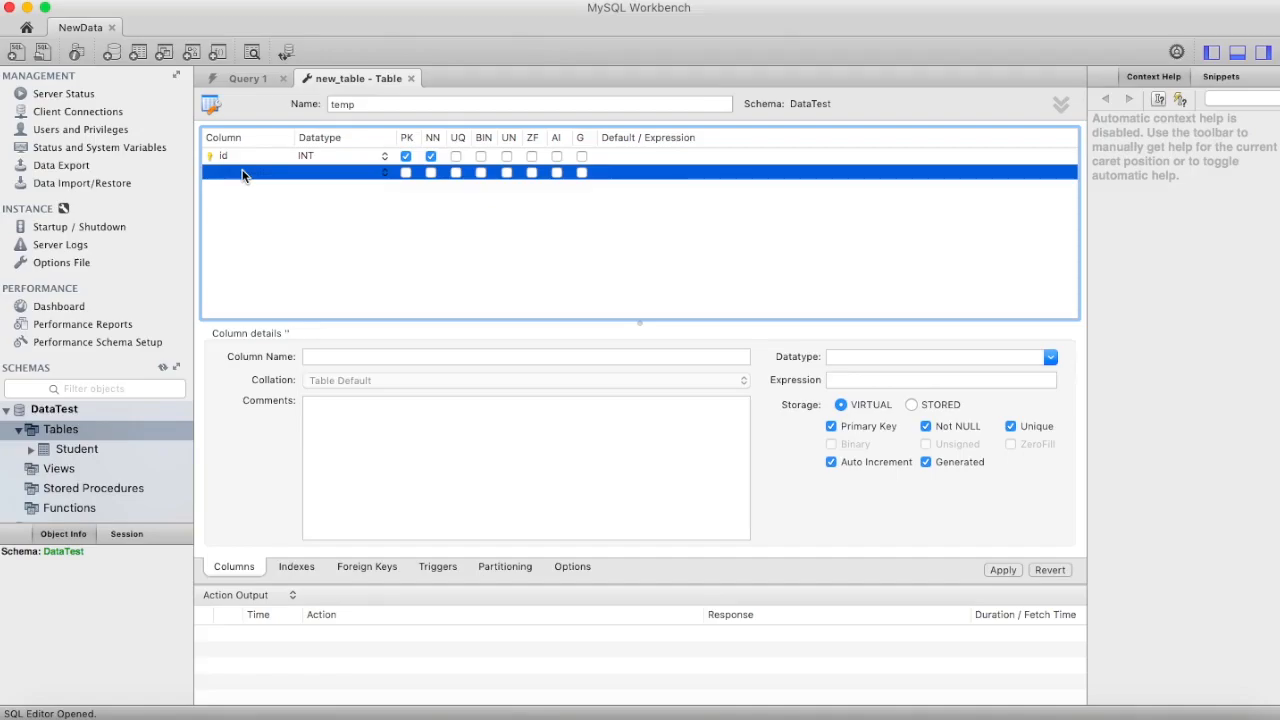
text(name)
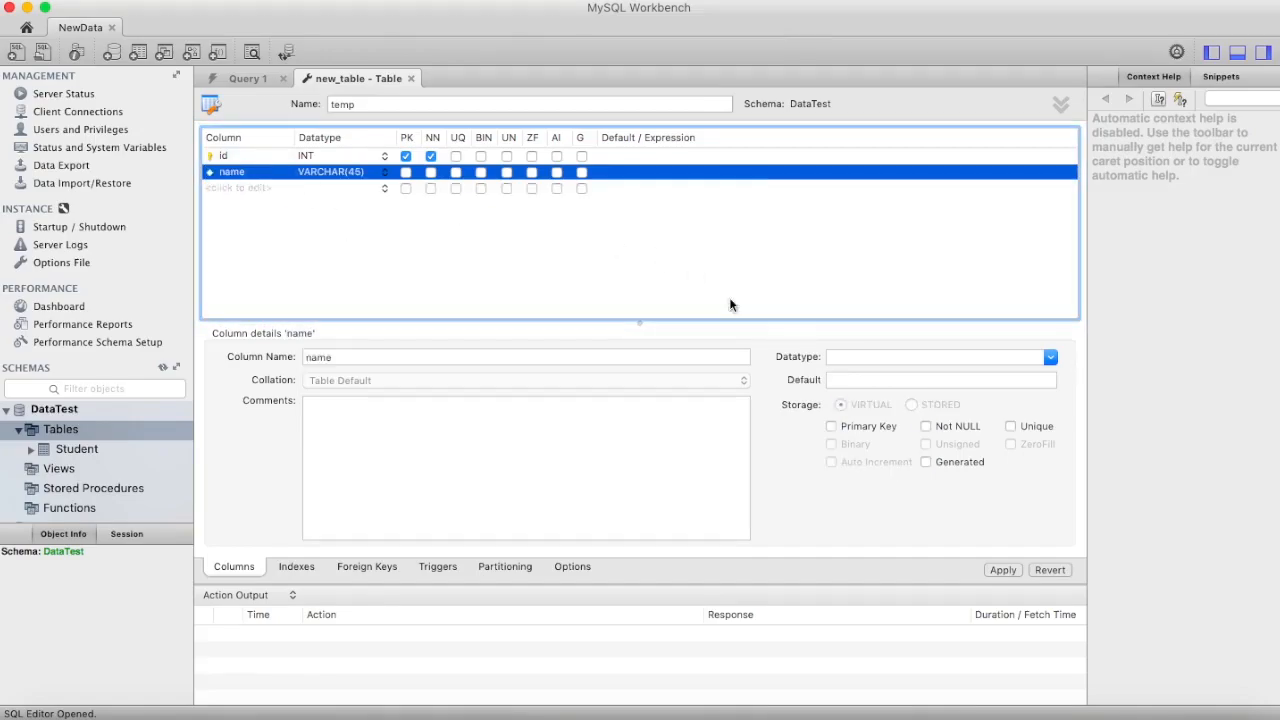
click(1002, 569)
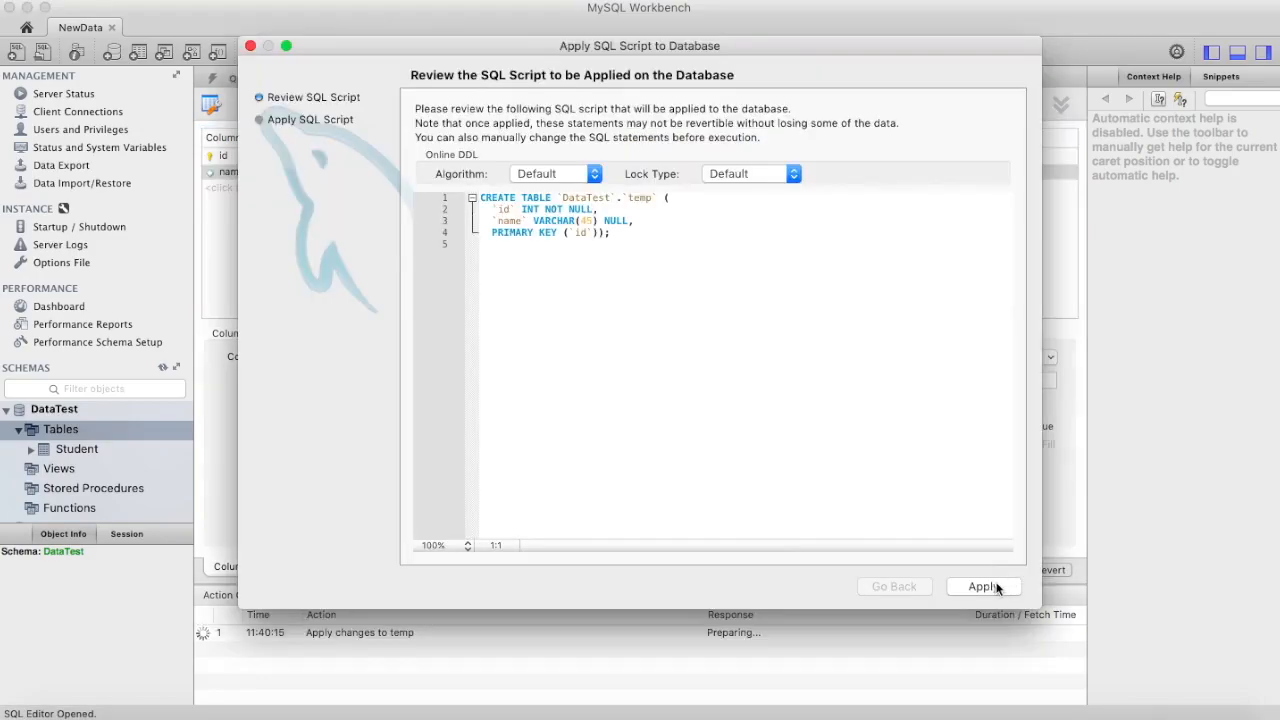
click(982, 586)
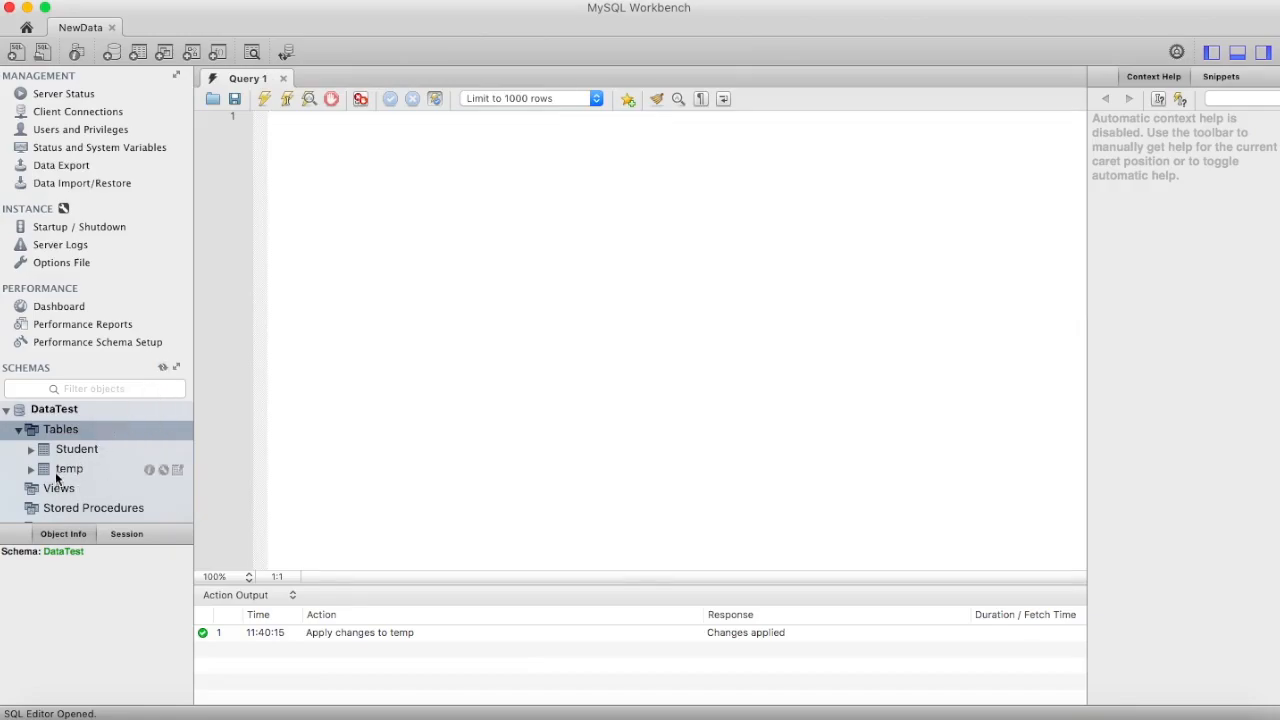
- Expand temp and its Columns folder in the Schemas tree to show id and name
click(31, 468)
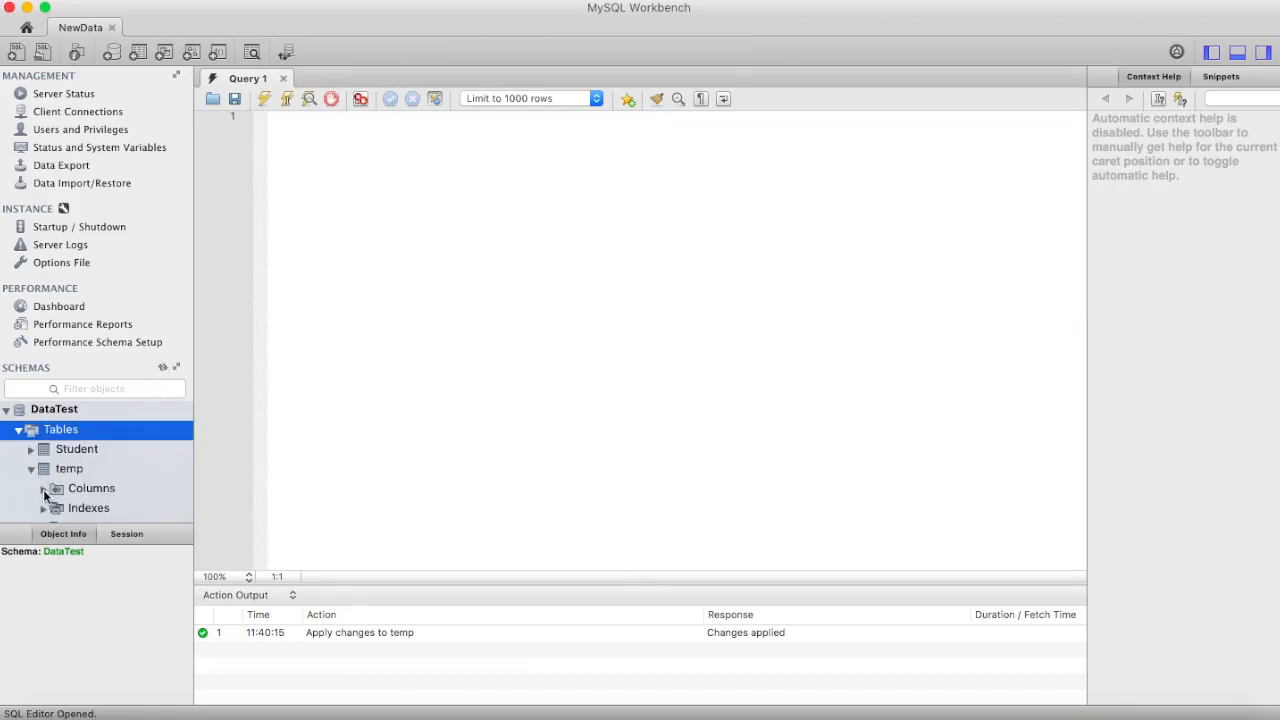
click(44, 488)
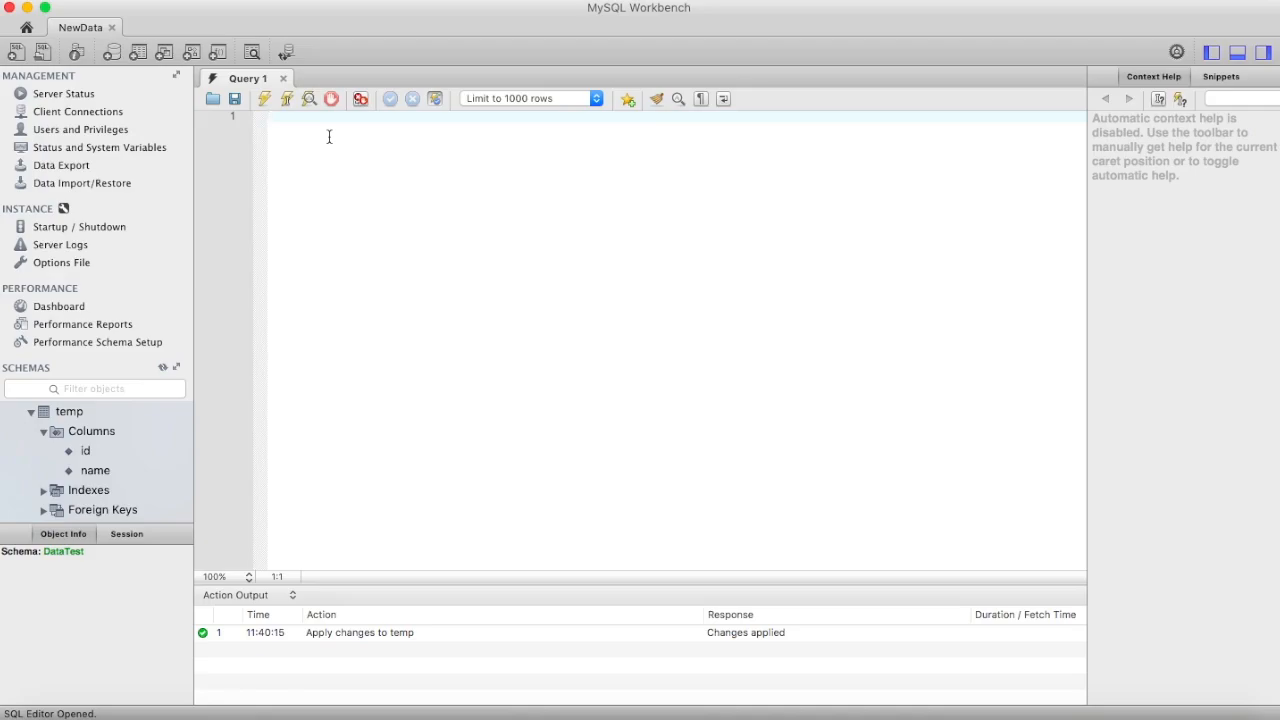
- Write an INSERT INTO temp statement adding rows (1, 'brijen') and (2, 'mark')
text(insert)
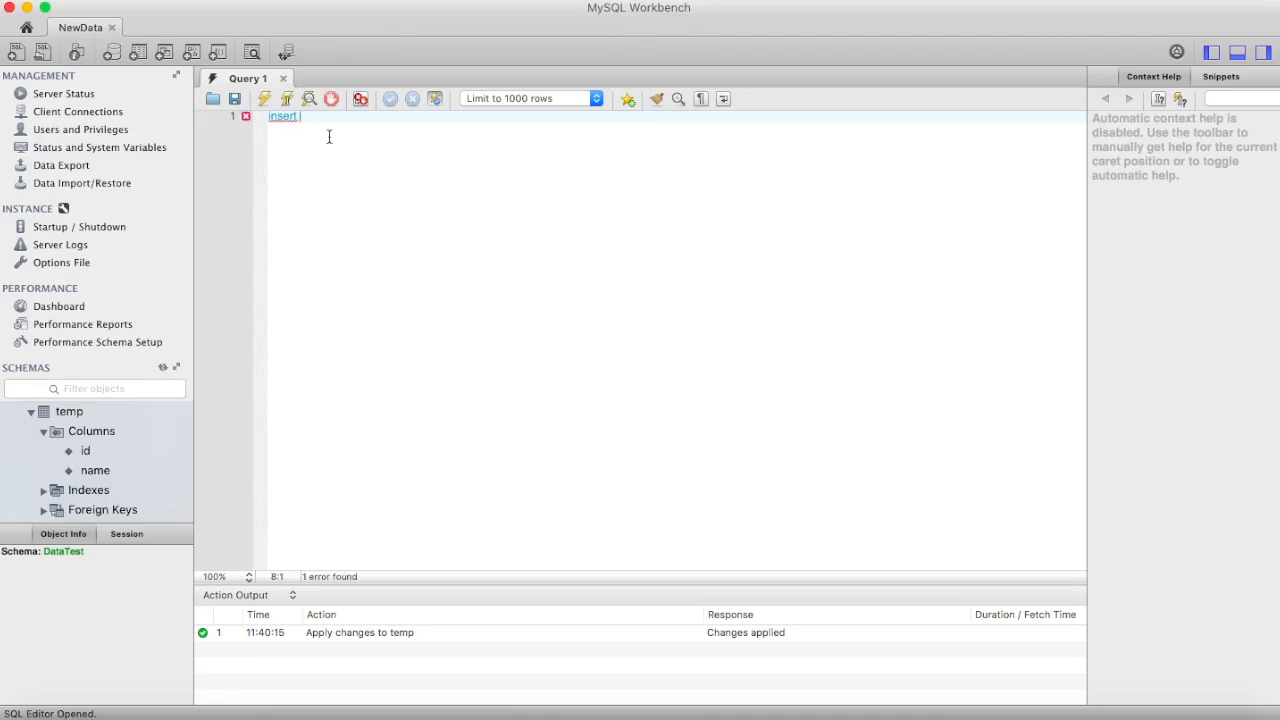
text(into temp values)
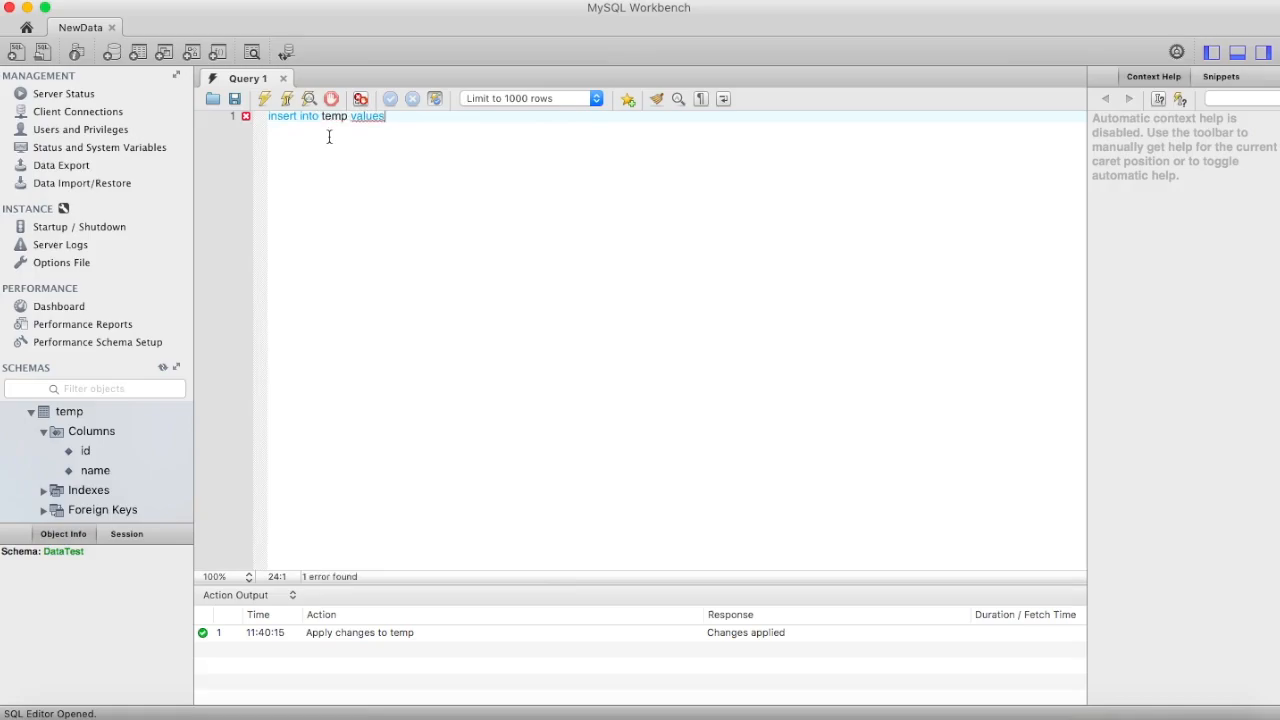
text(()
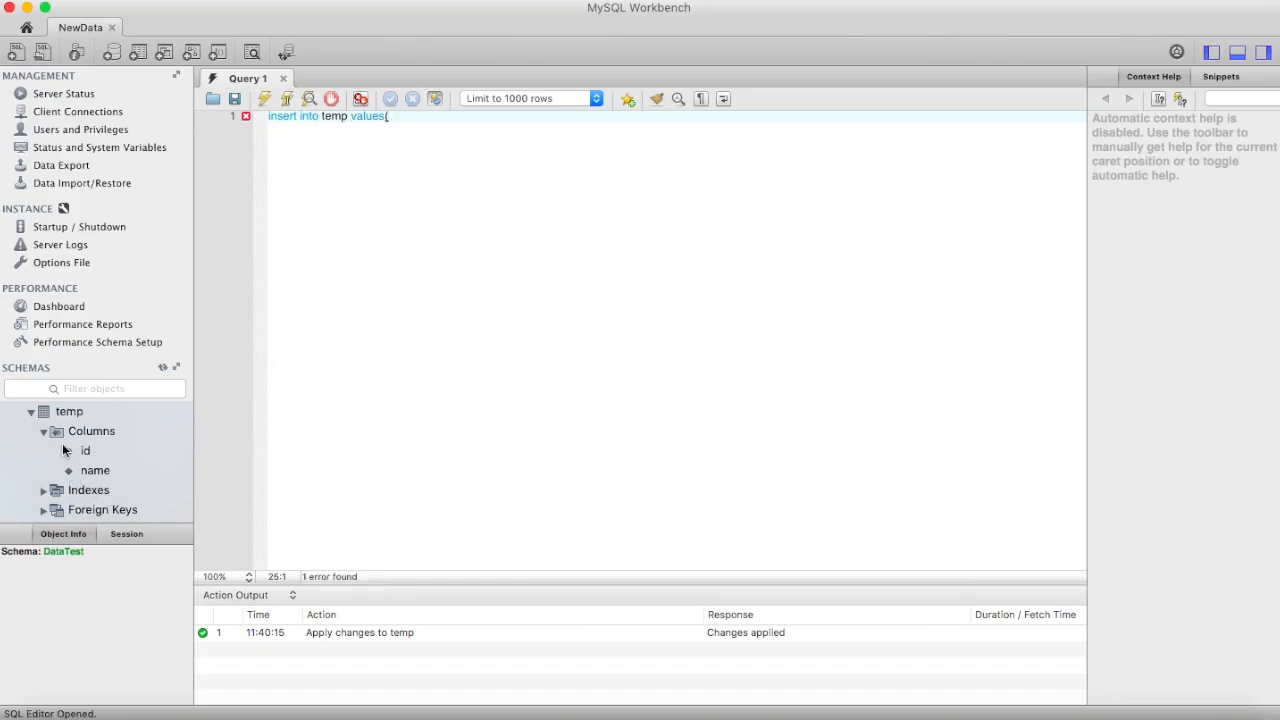
right_click(91, 431)
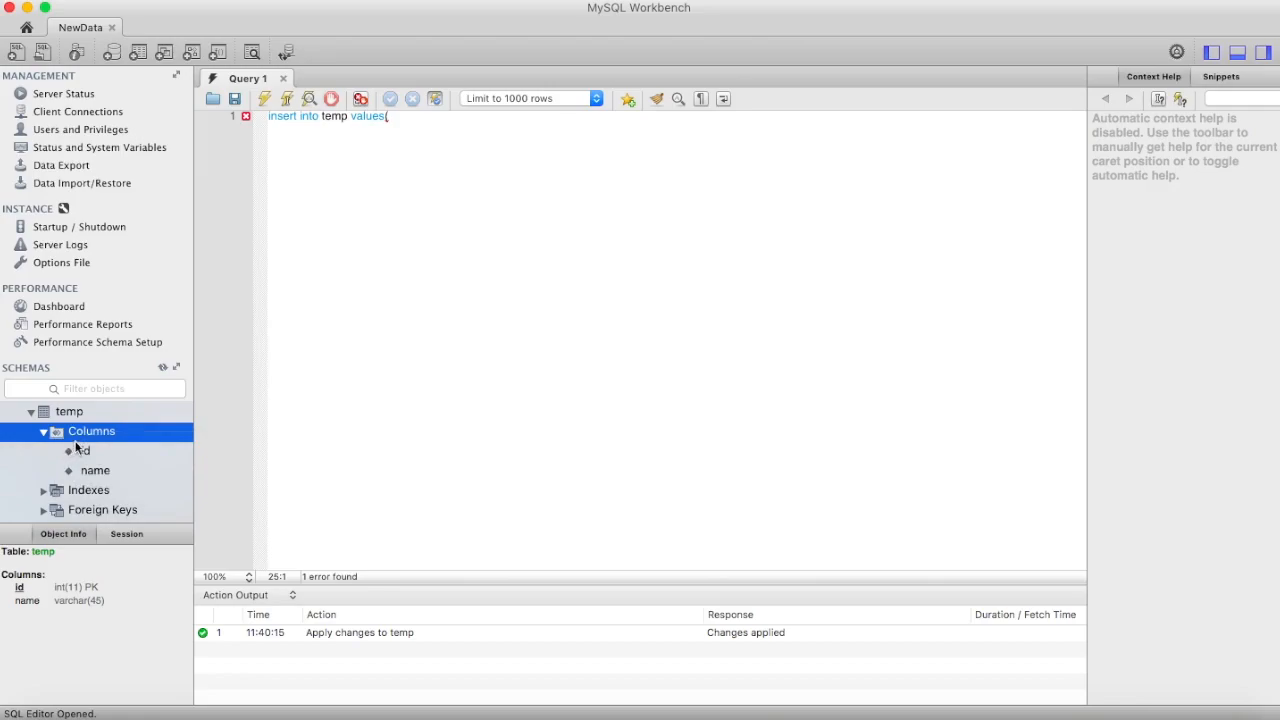
click(95, 470)
text(1, "bowen");)
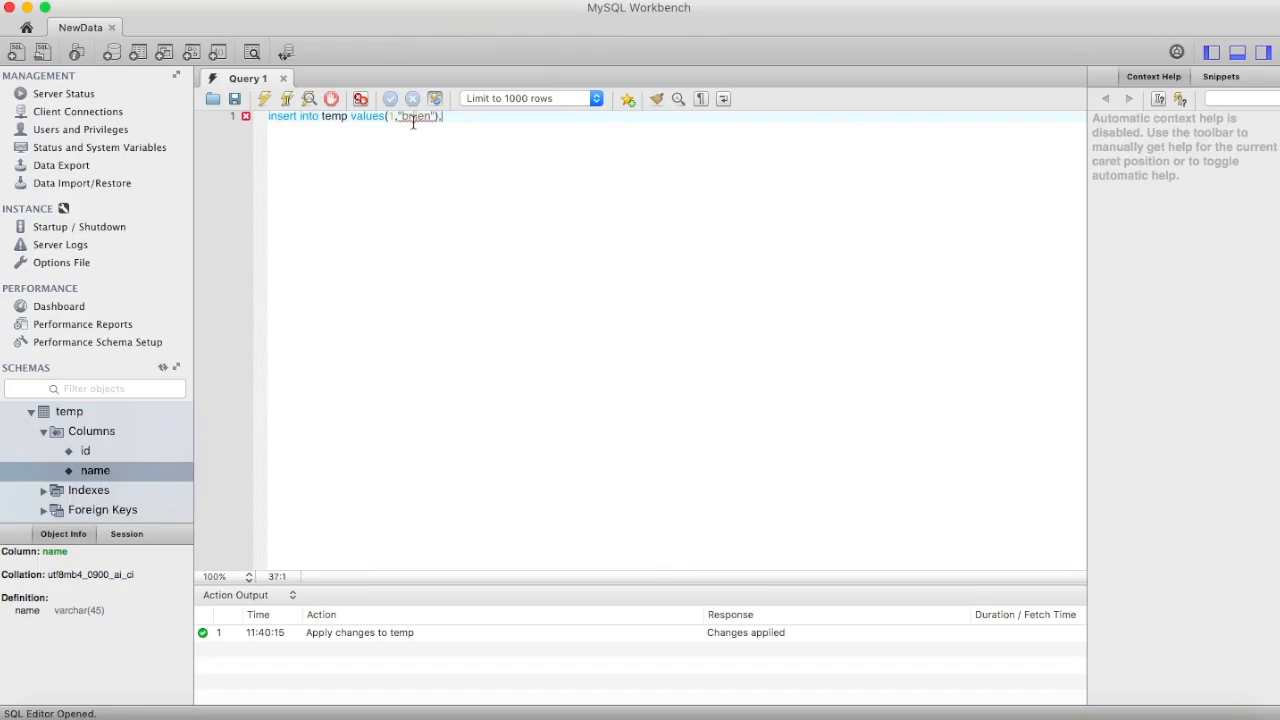
text(,(2,"mark)
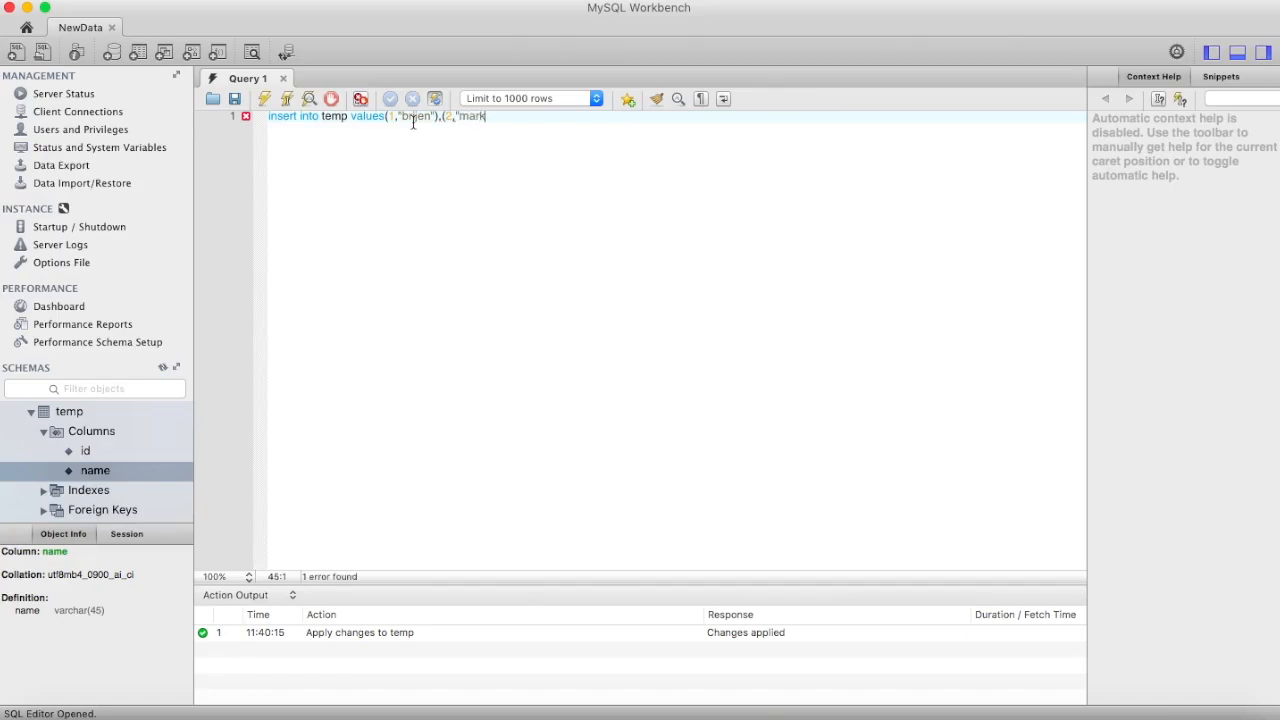
text(");)
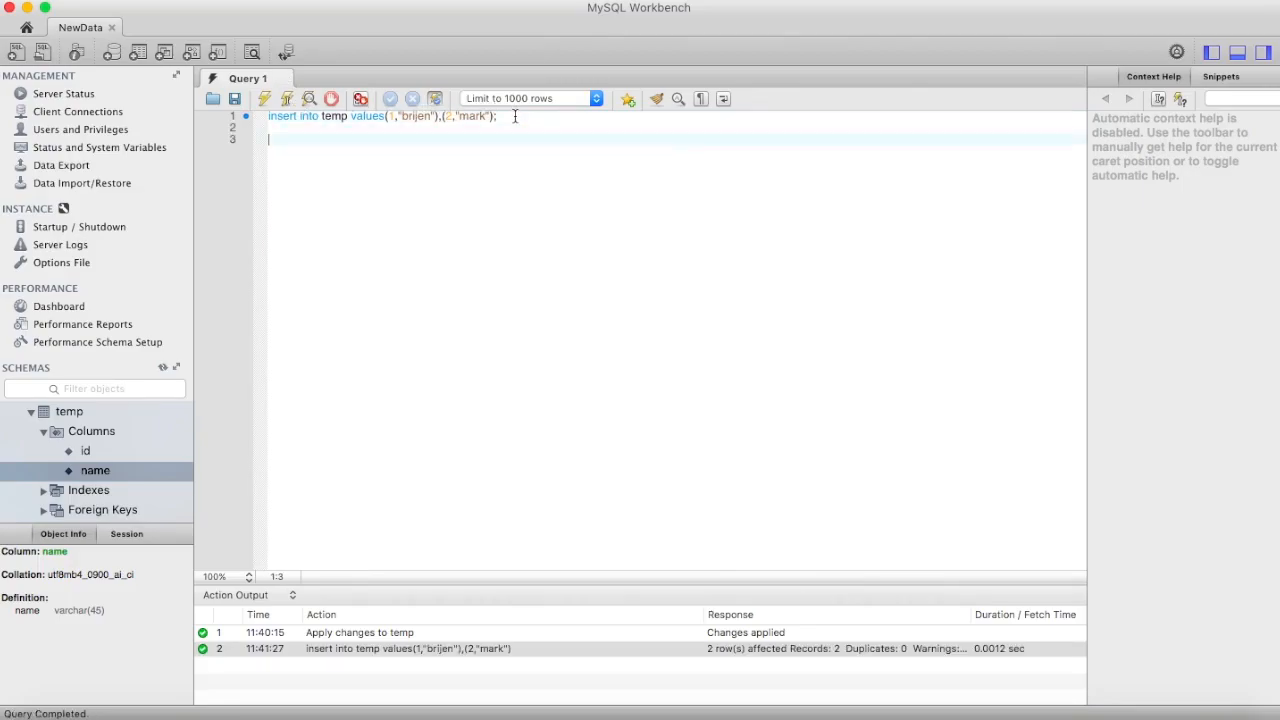
- Add SELECT * FROM temp; and execute the insert and select statements
text(select * from tem)
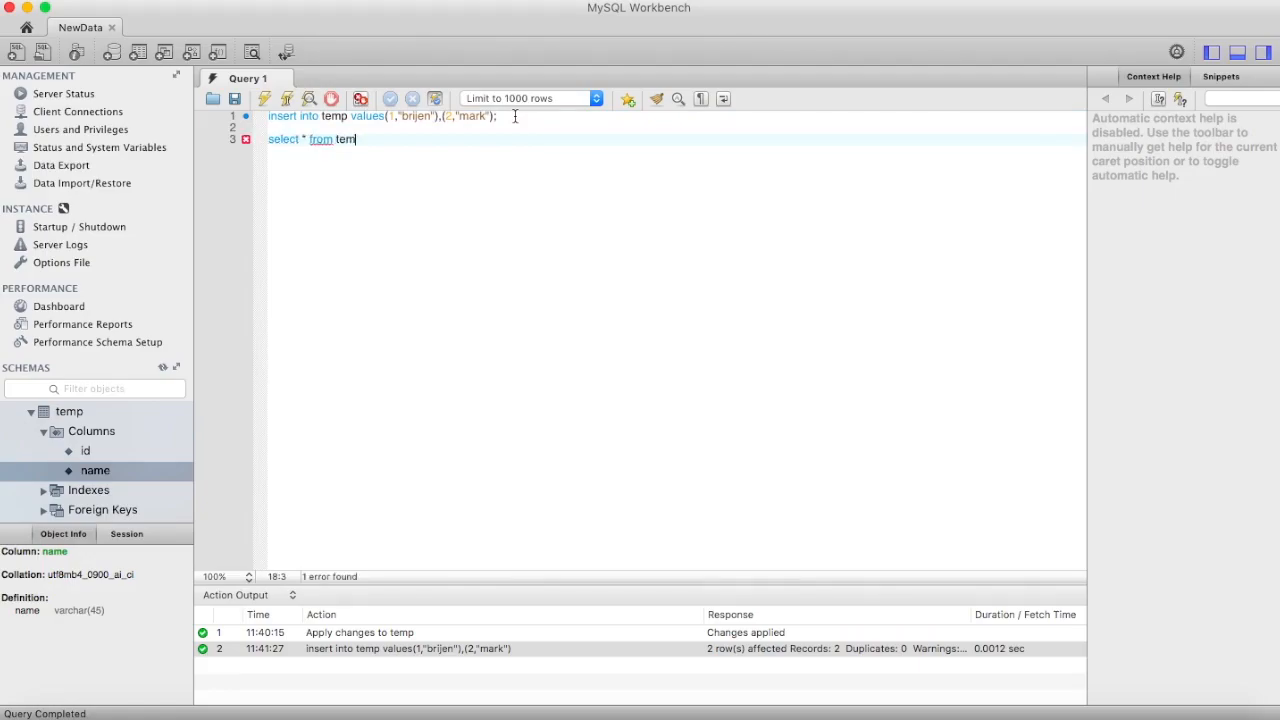
text(p;)
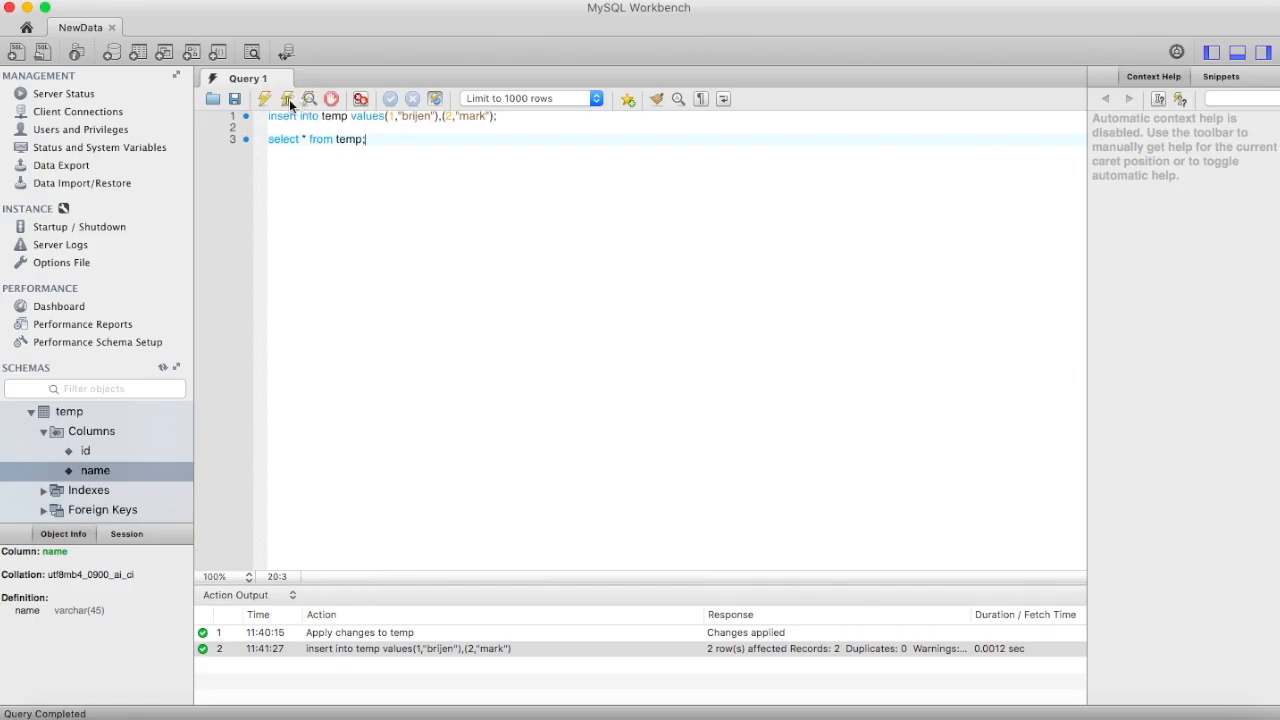
click(287, 98)
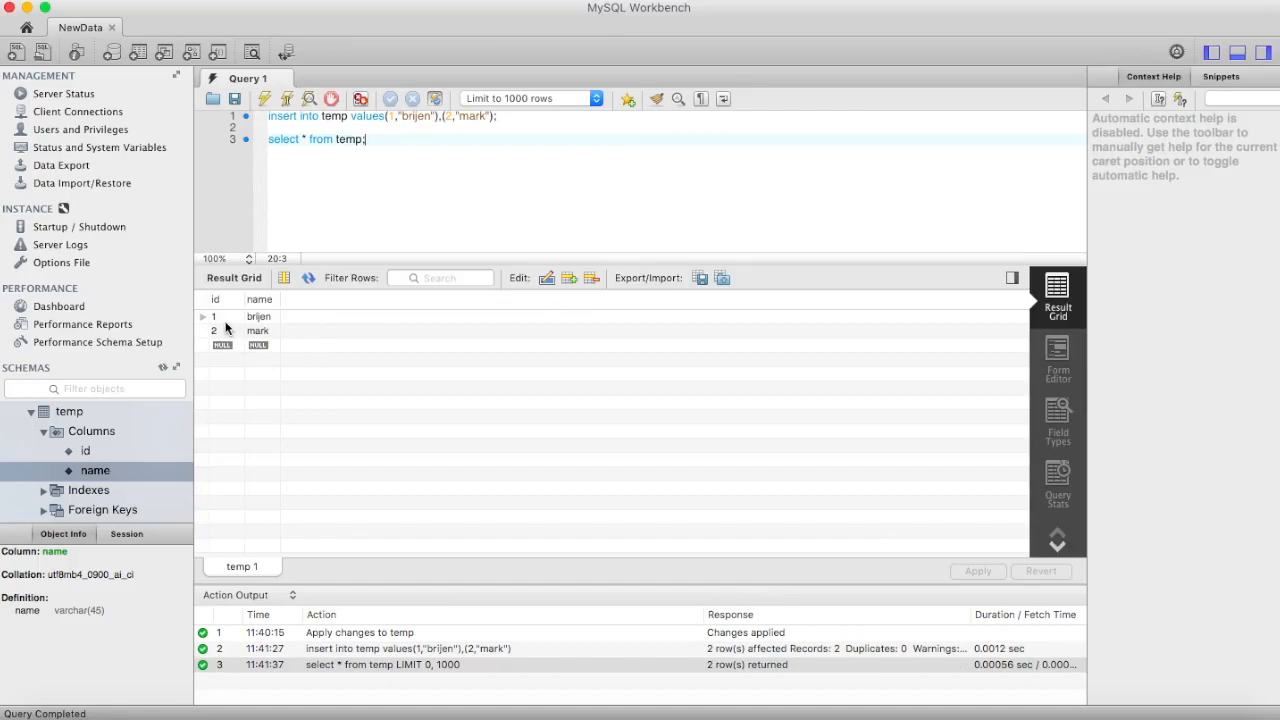
mouse_move(306, 354)
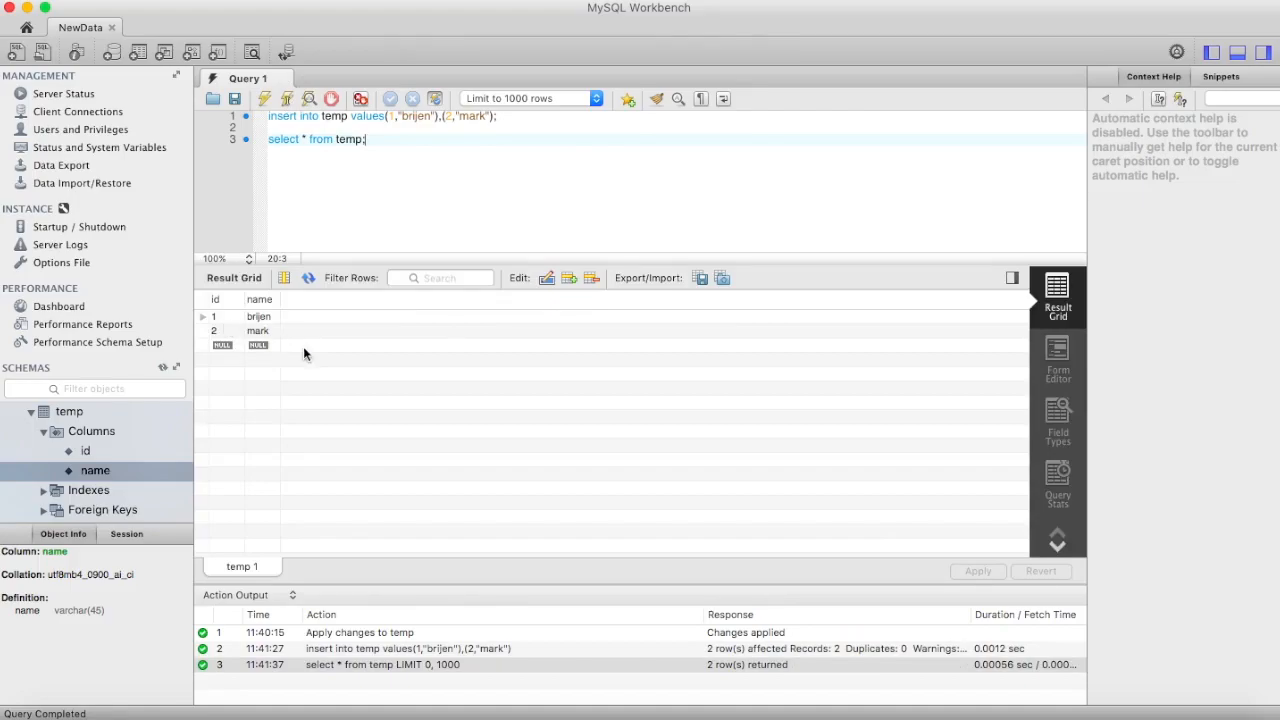
mouse_move(415, 190)
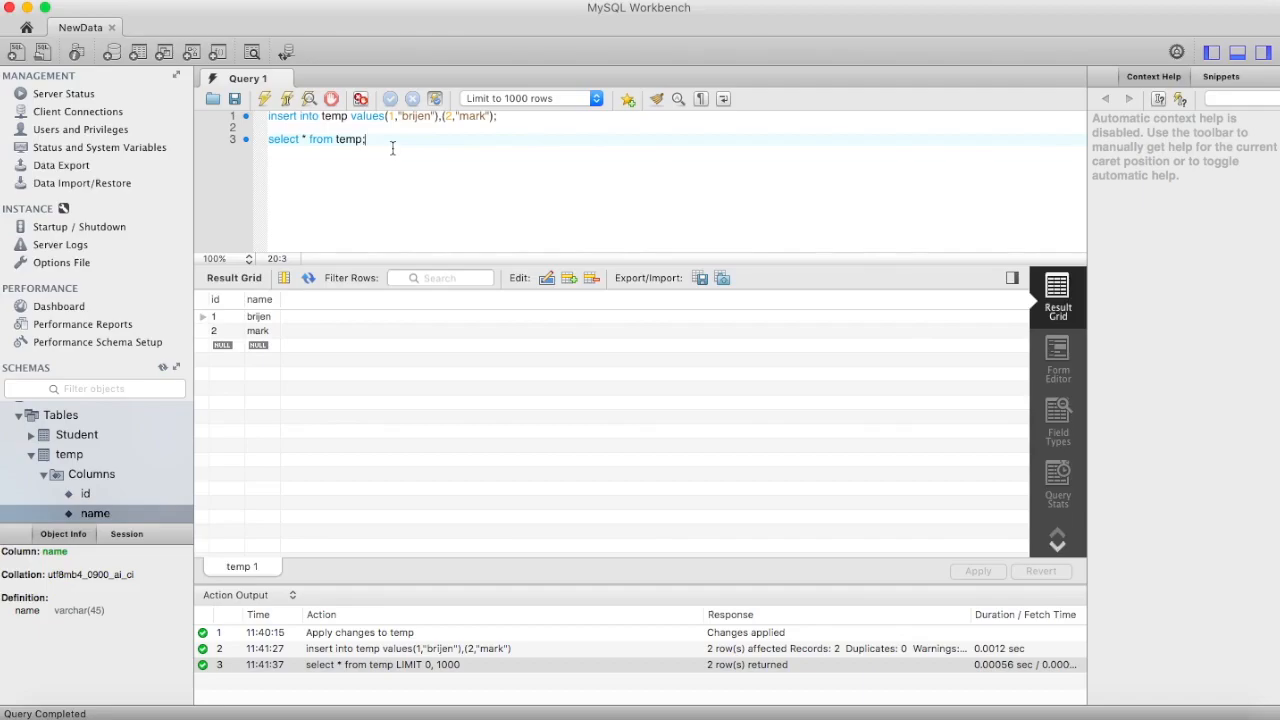
- Type 'drop table temp;' on a new line in Query 1 without executing it
text(drop table)
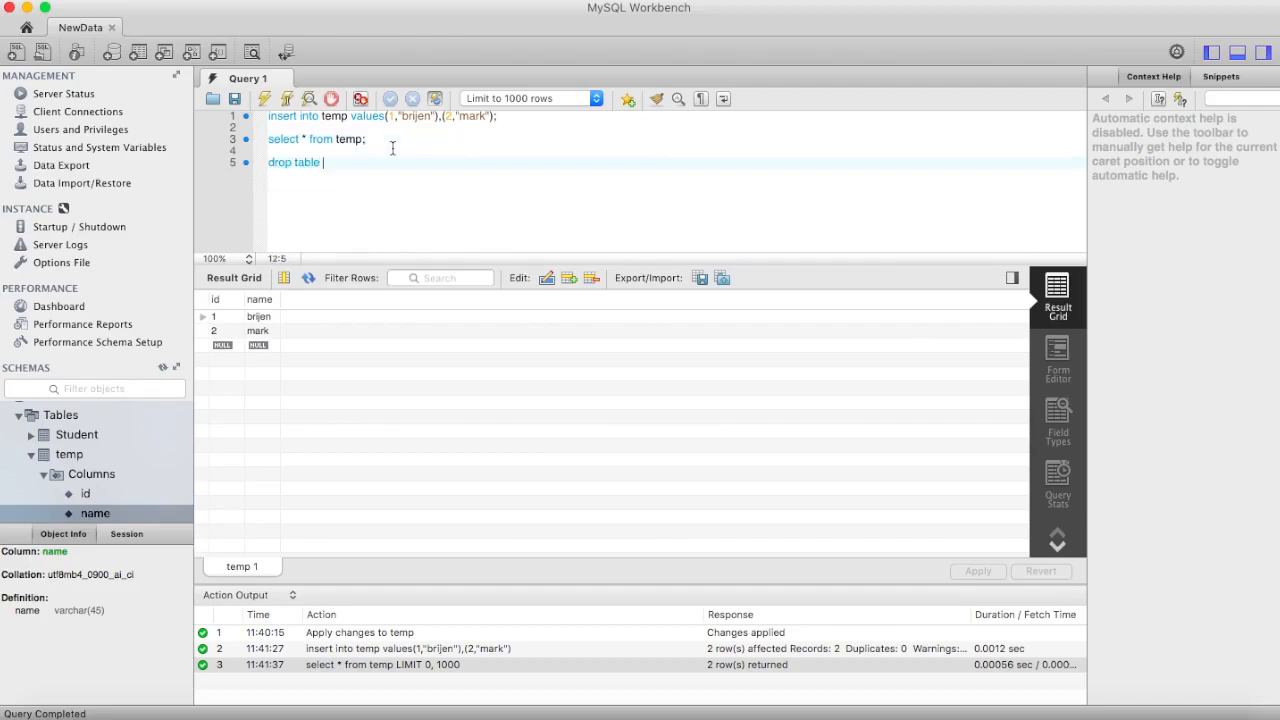
text(temp;)
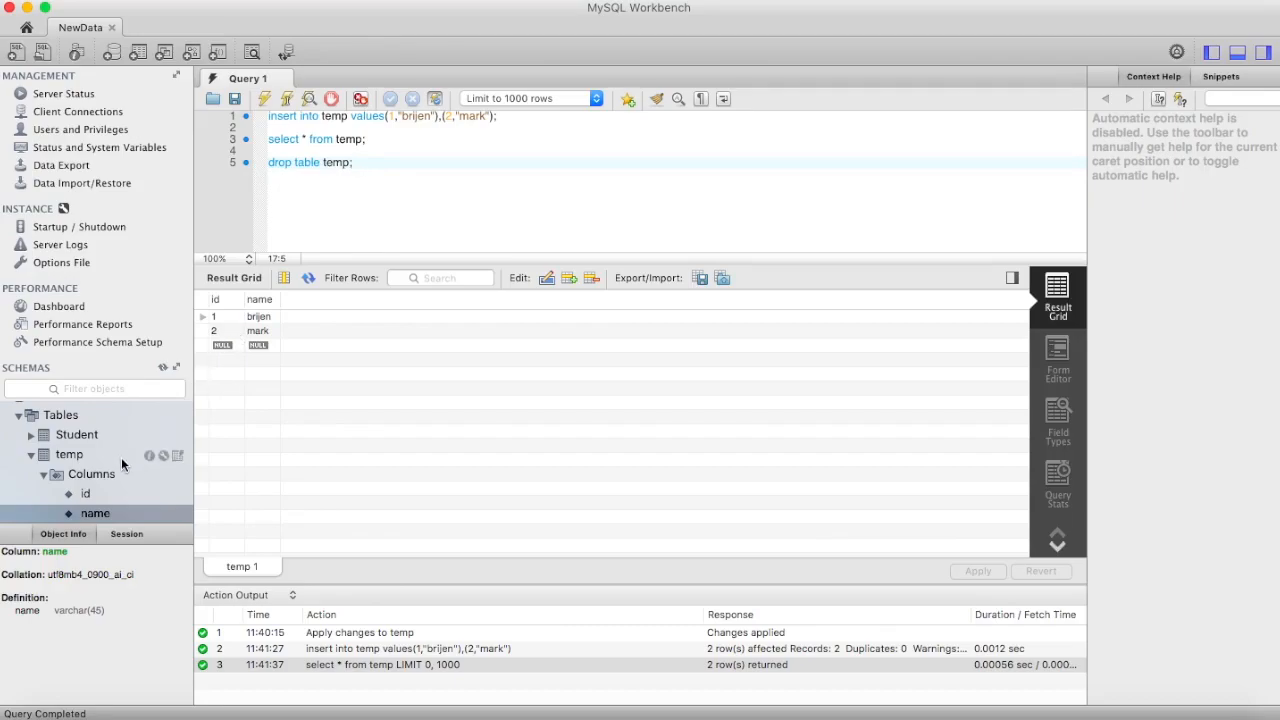
mouse_move(47, 461)
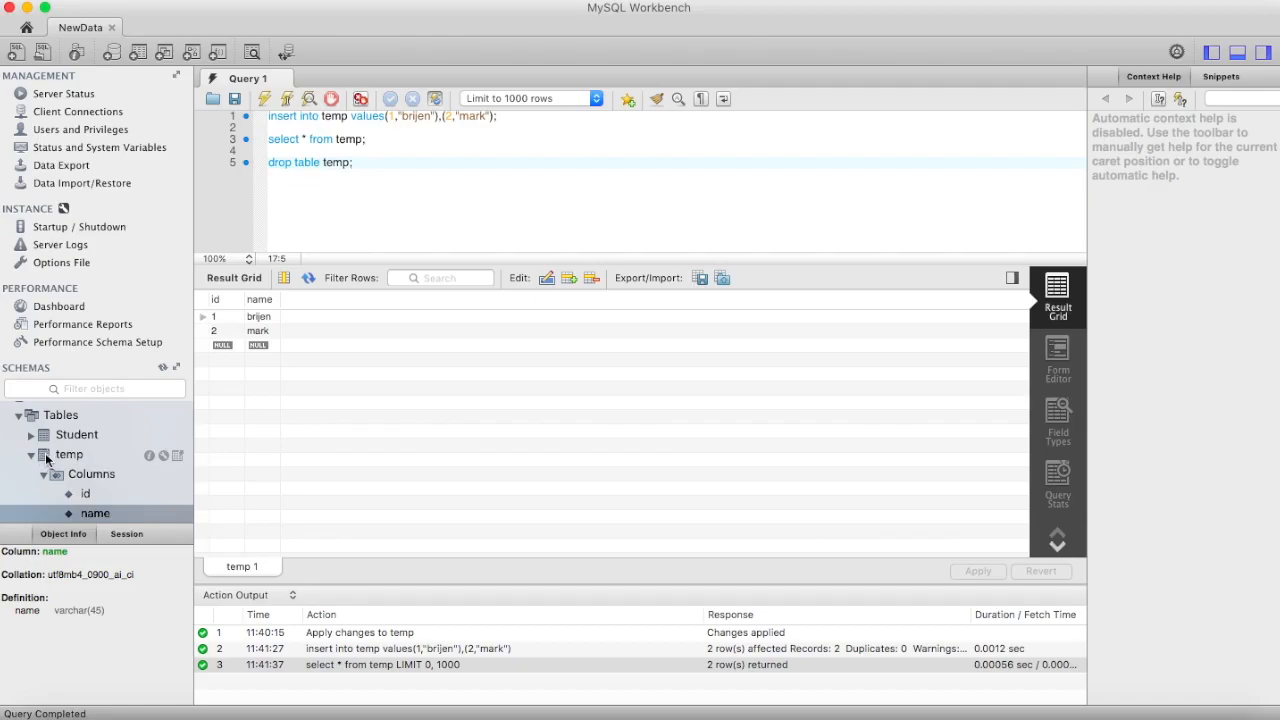
- Drop the temp table from the Schemas tree using Drop Table and Drop Now
right_click(69, 454)
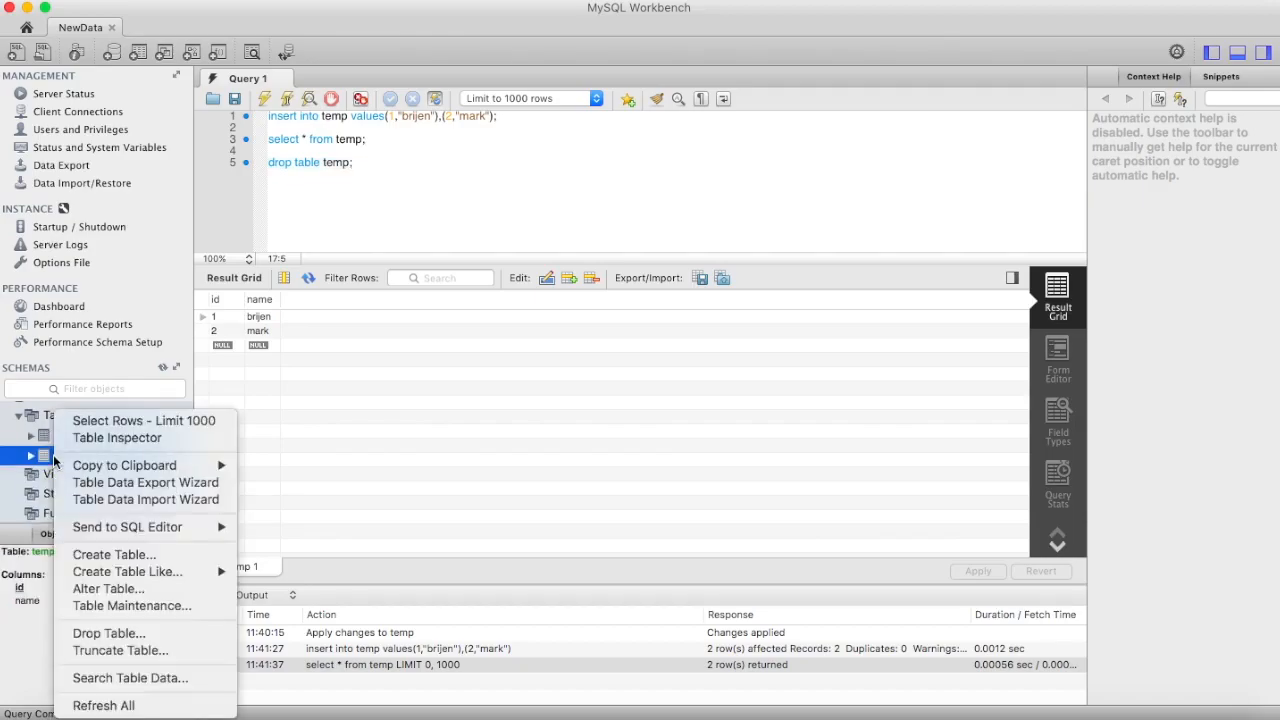
mouse_move(108, 633)
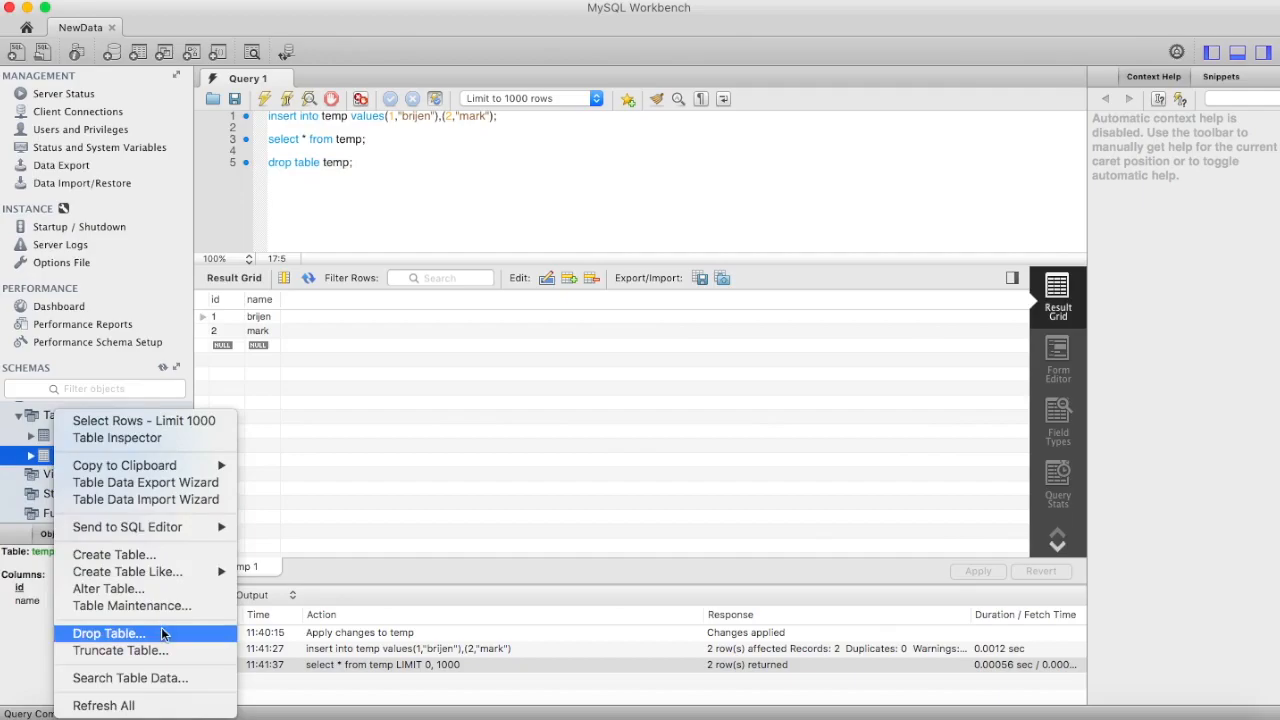
click(108, 633)
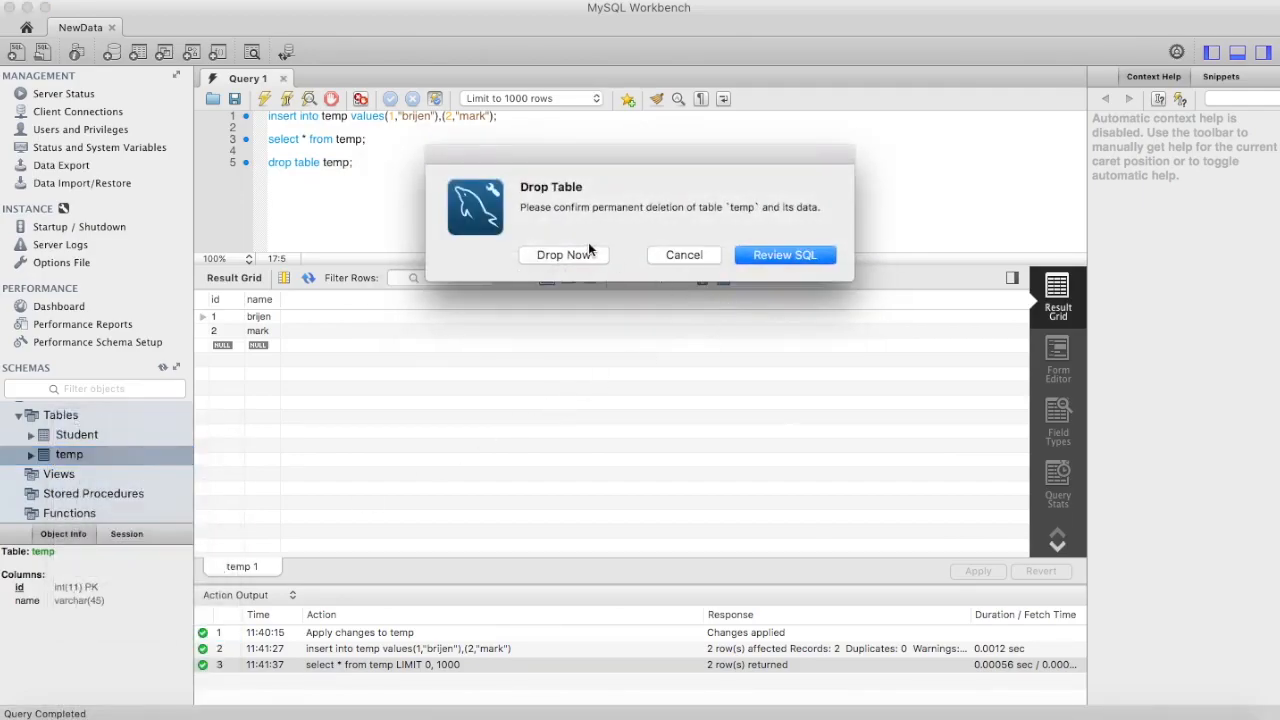
click(563, 254)
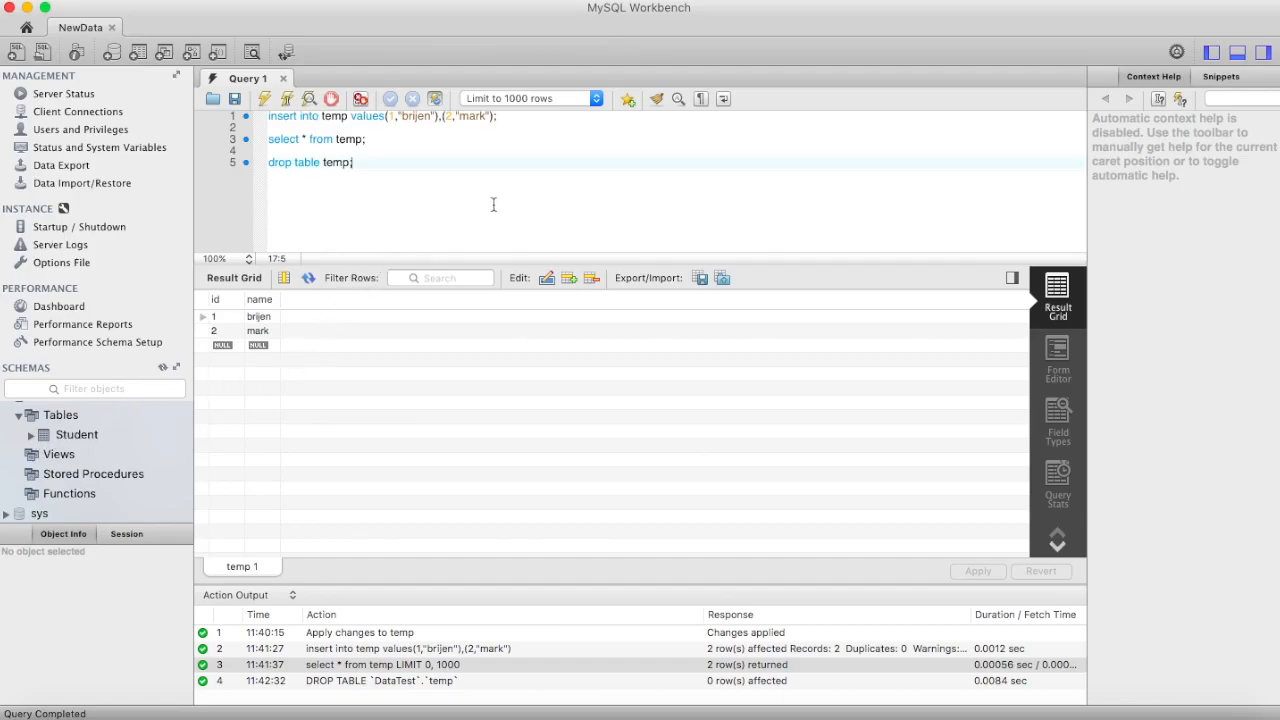
mouse_move(652, 112)
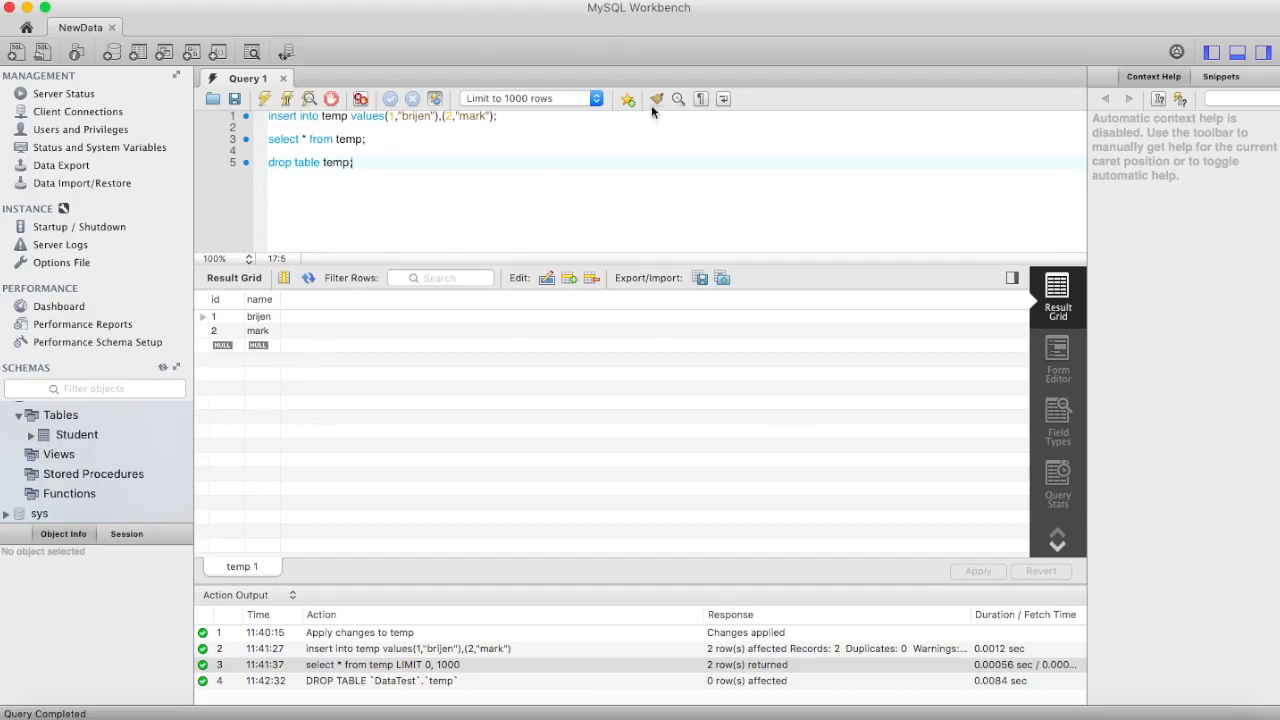